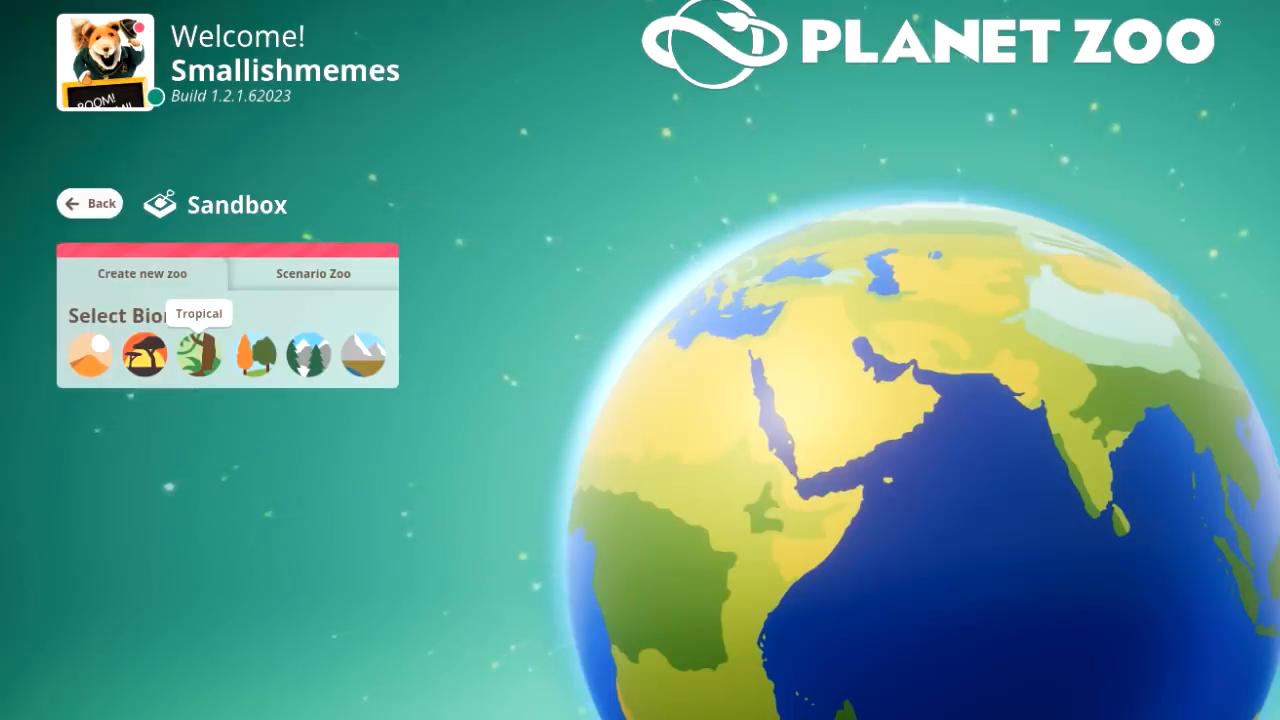
Choose the Tropical biome in Oceania with Easy difficulty for the new sandbox zoo.
left_click(199, 353)
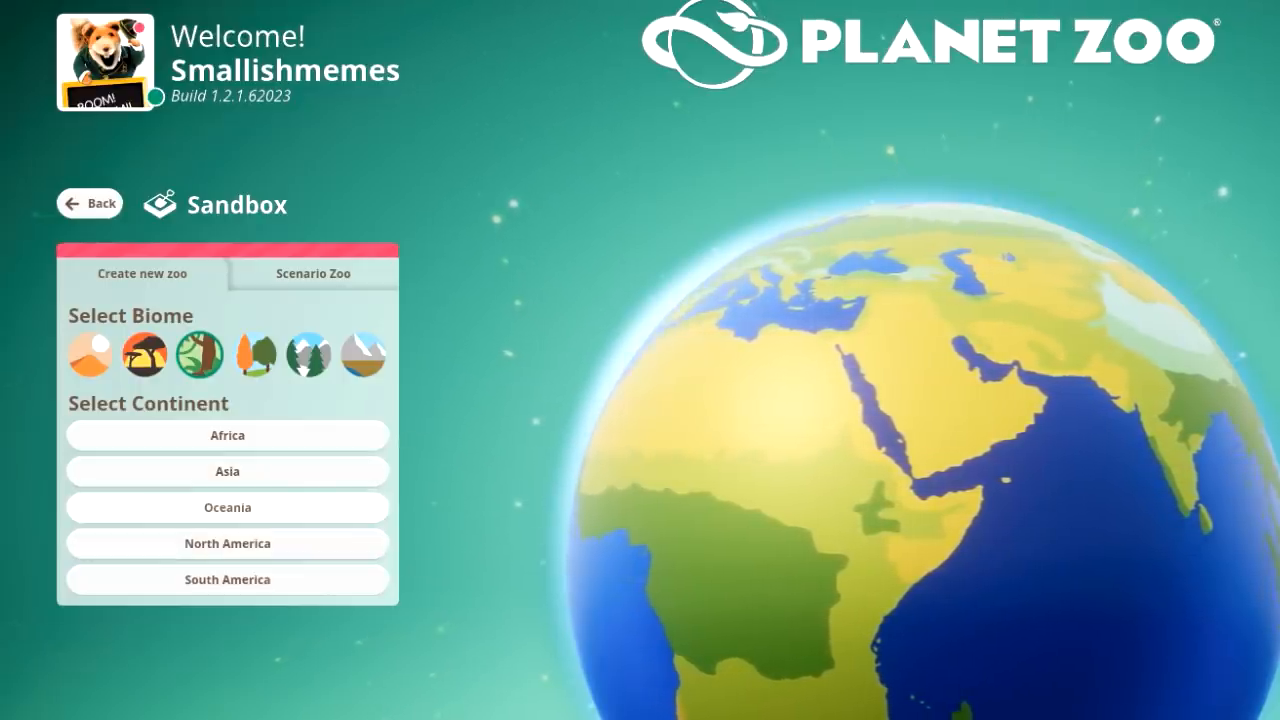
left_click(227, 507)
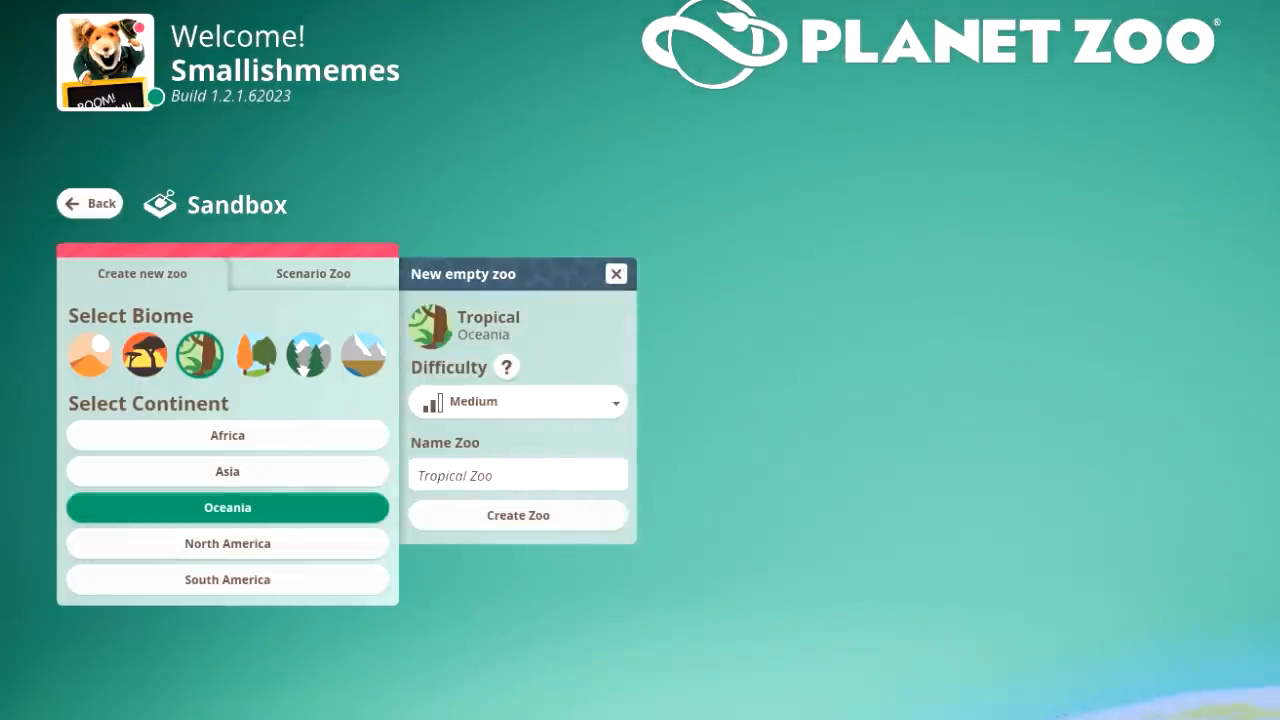
left_click(517, 402)
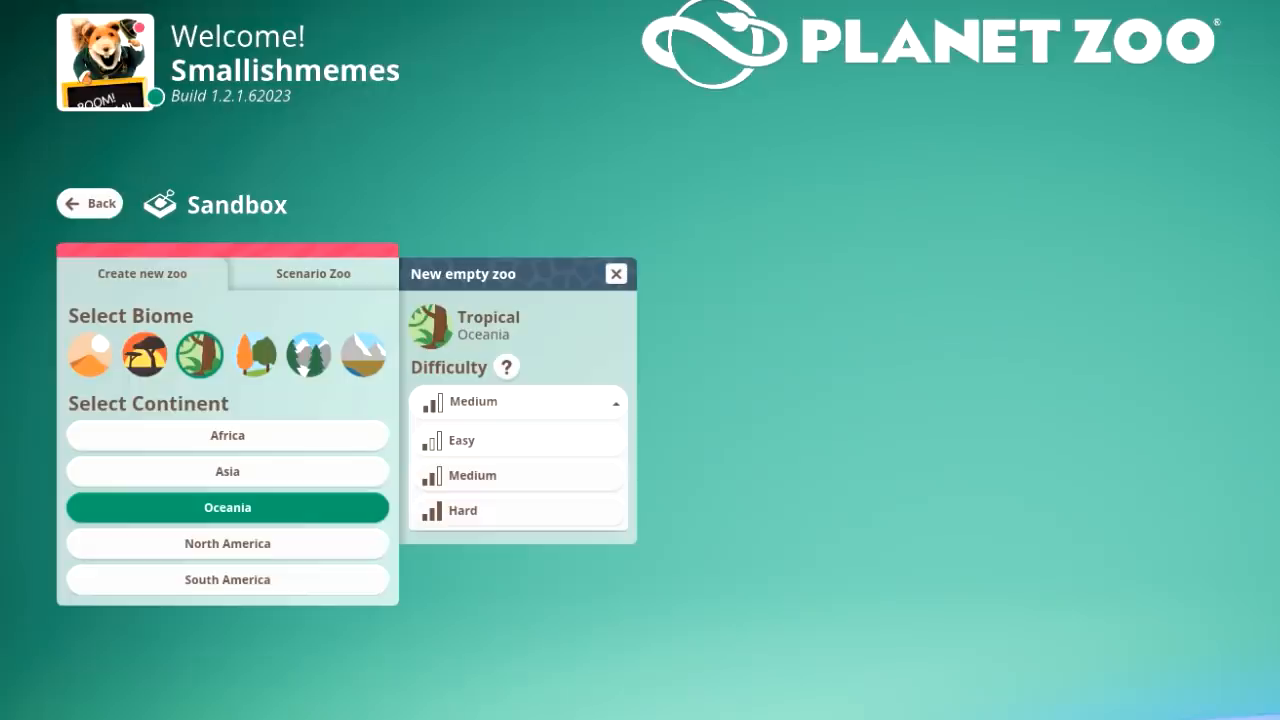
left_click(462, 440)
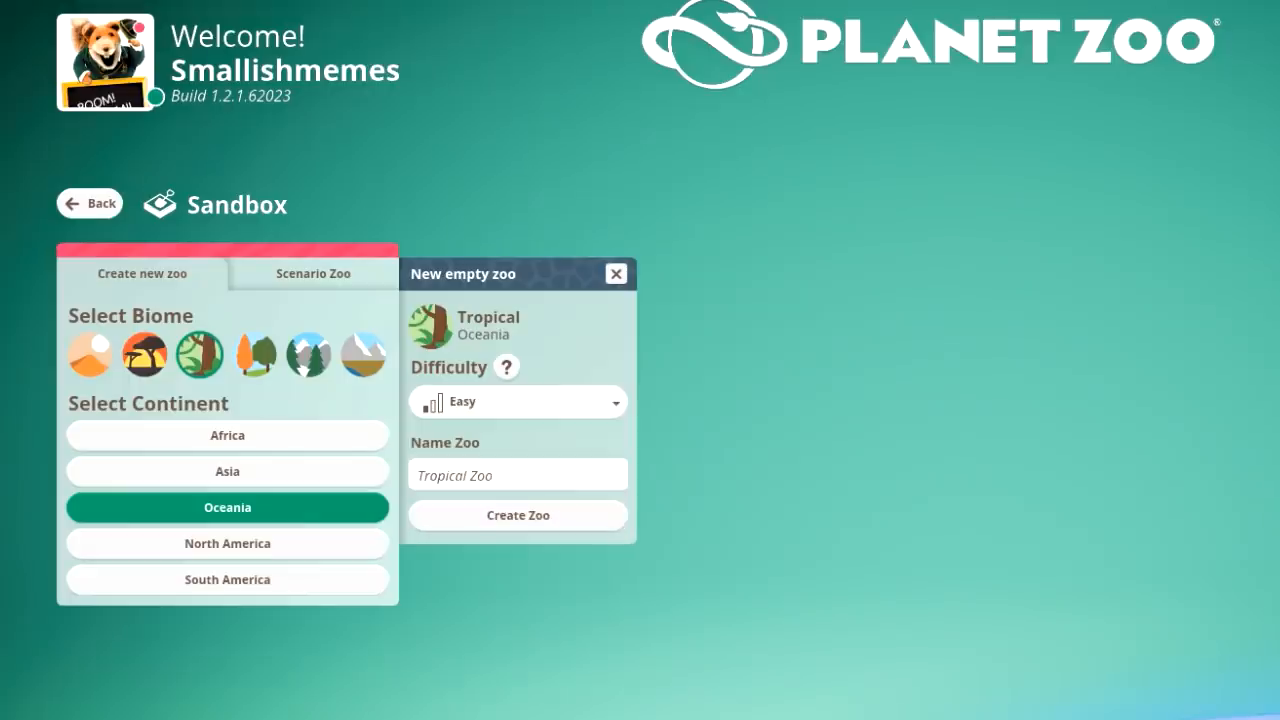
Name the zoo "Joel Exotic's Zoo".
type("Joel Exotic's Sanctu")
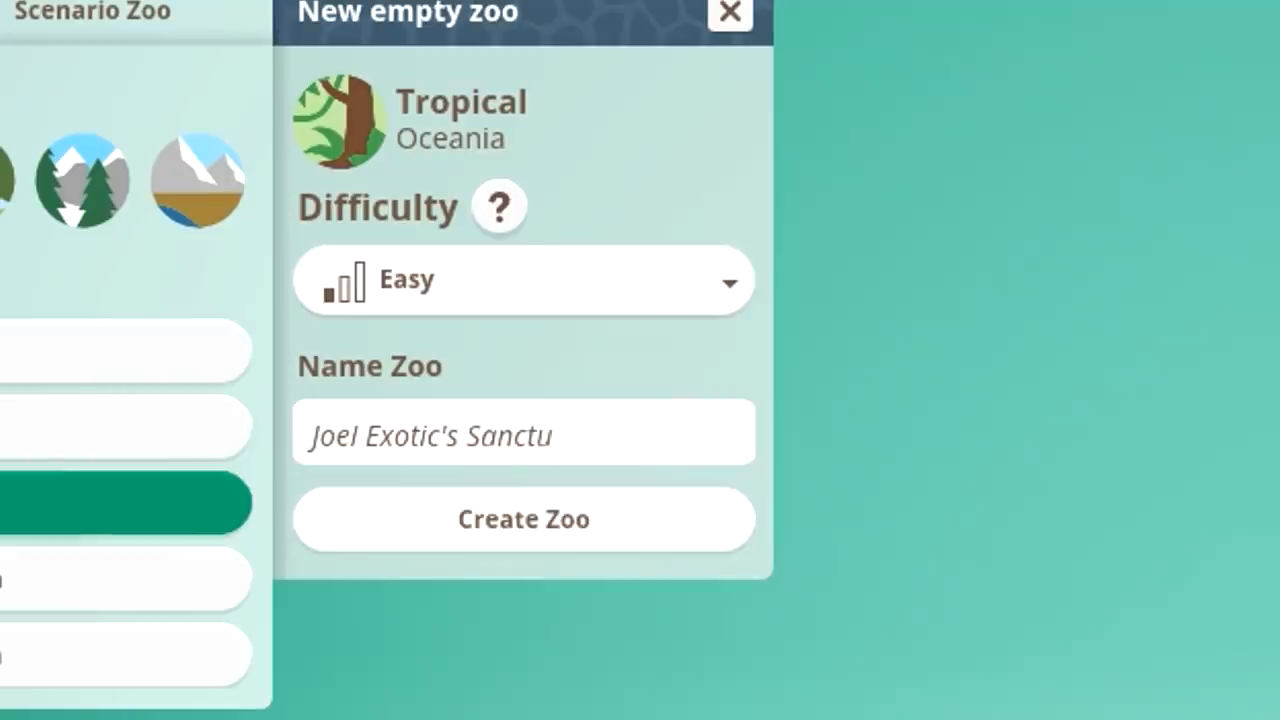
double_click(493, 436)
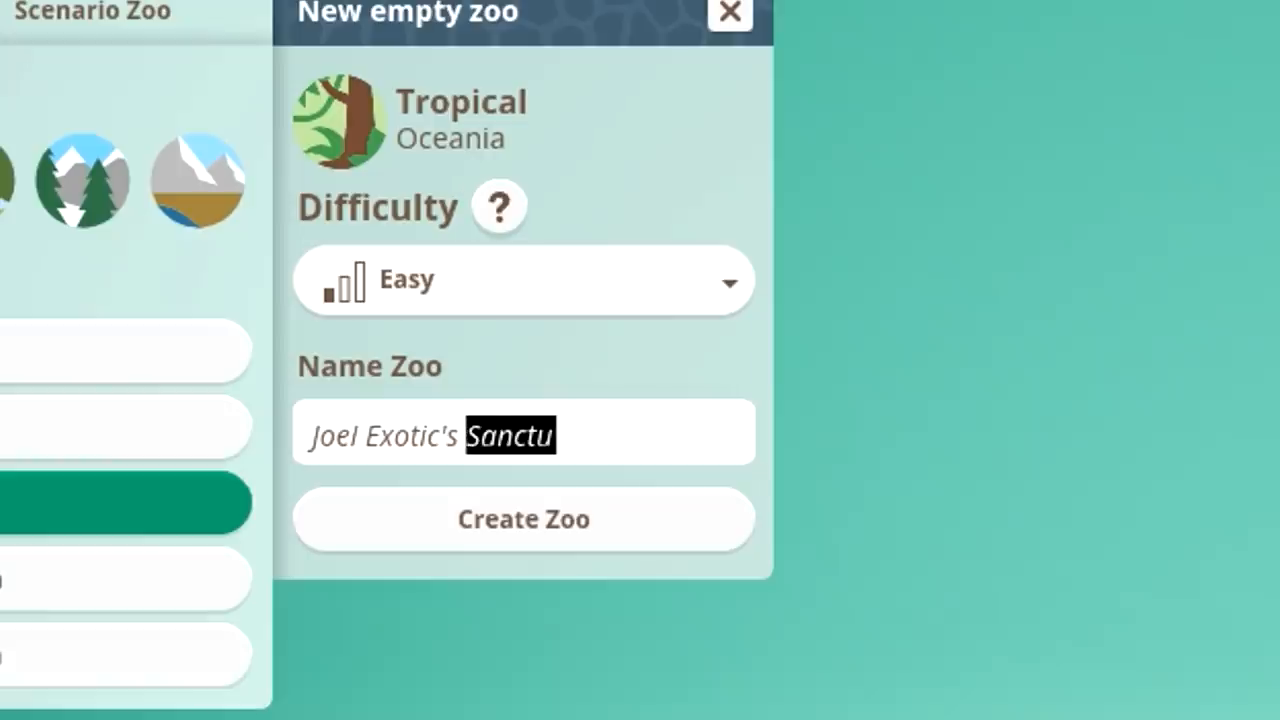
type("Zoo")
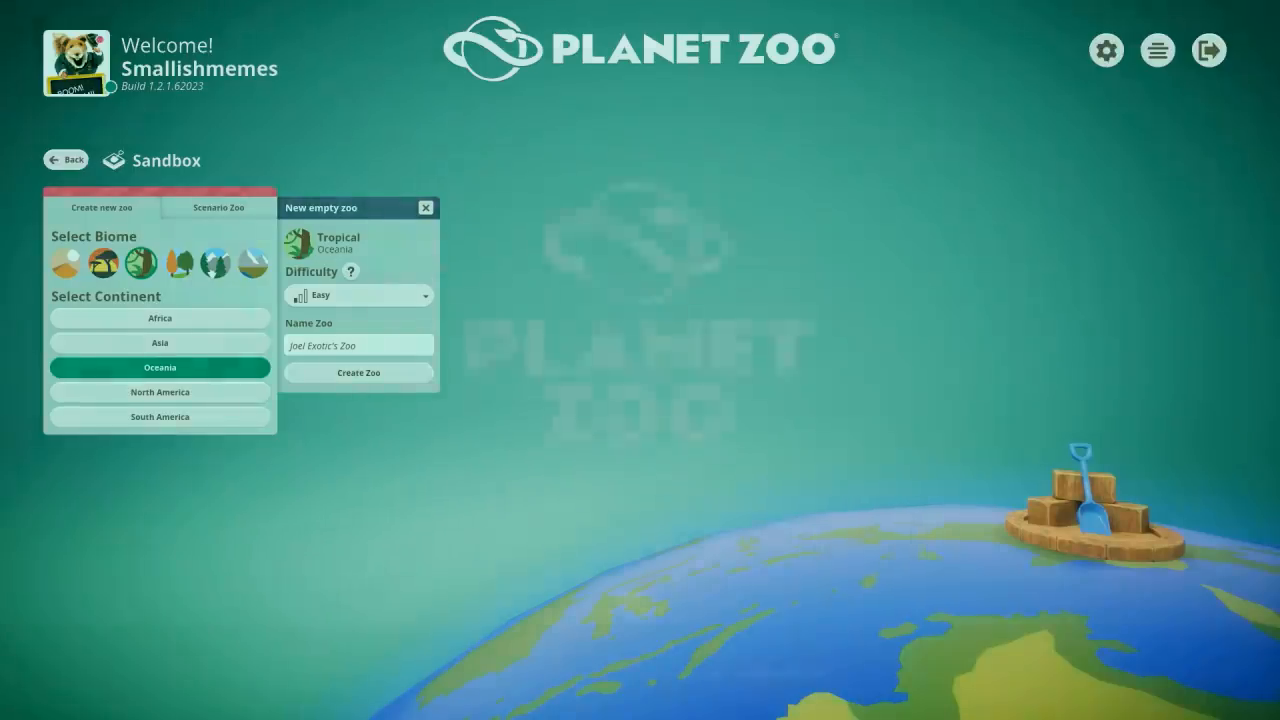
Create the zoo, glance at Barriers, then review and close the Zoo Overview.
left_click(358, 372)
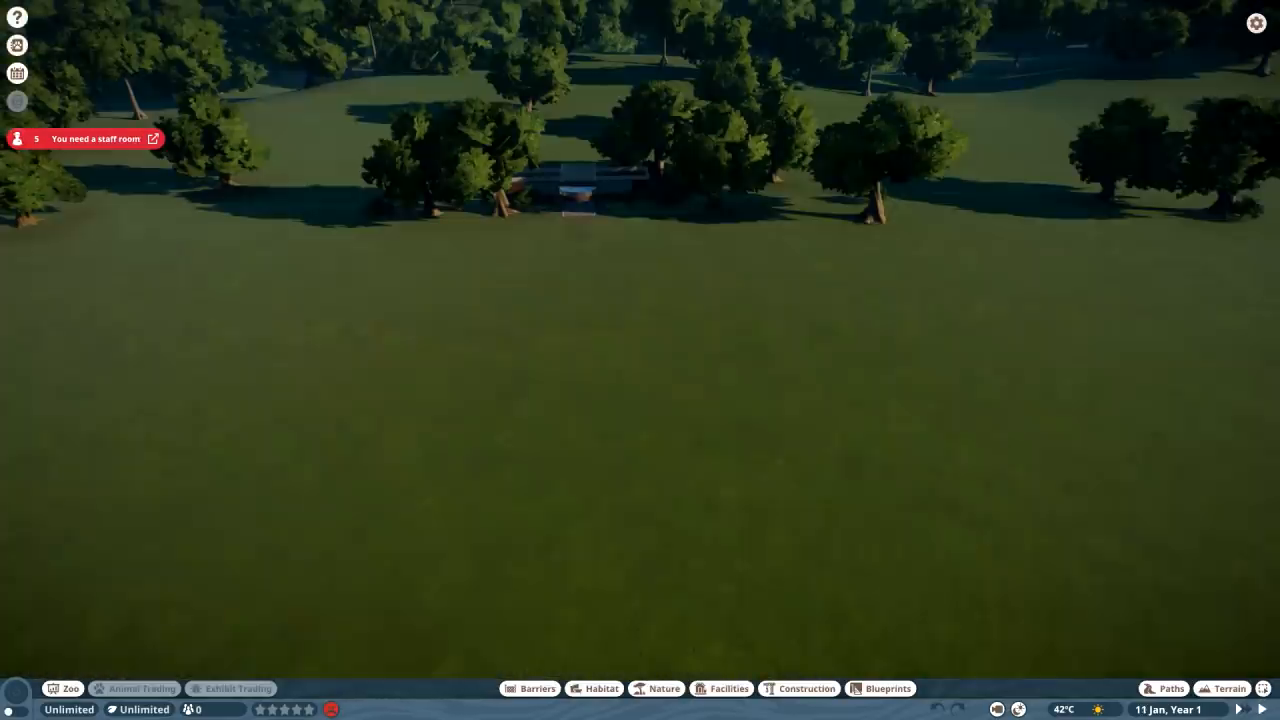
left_click(531, 688)
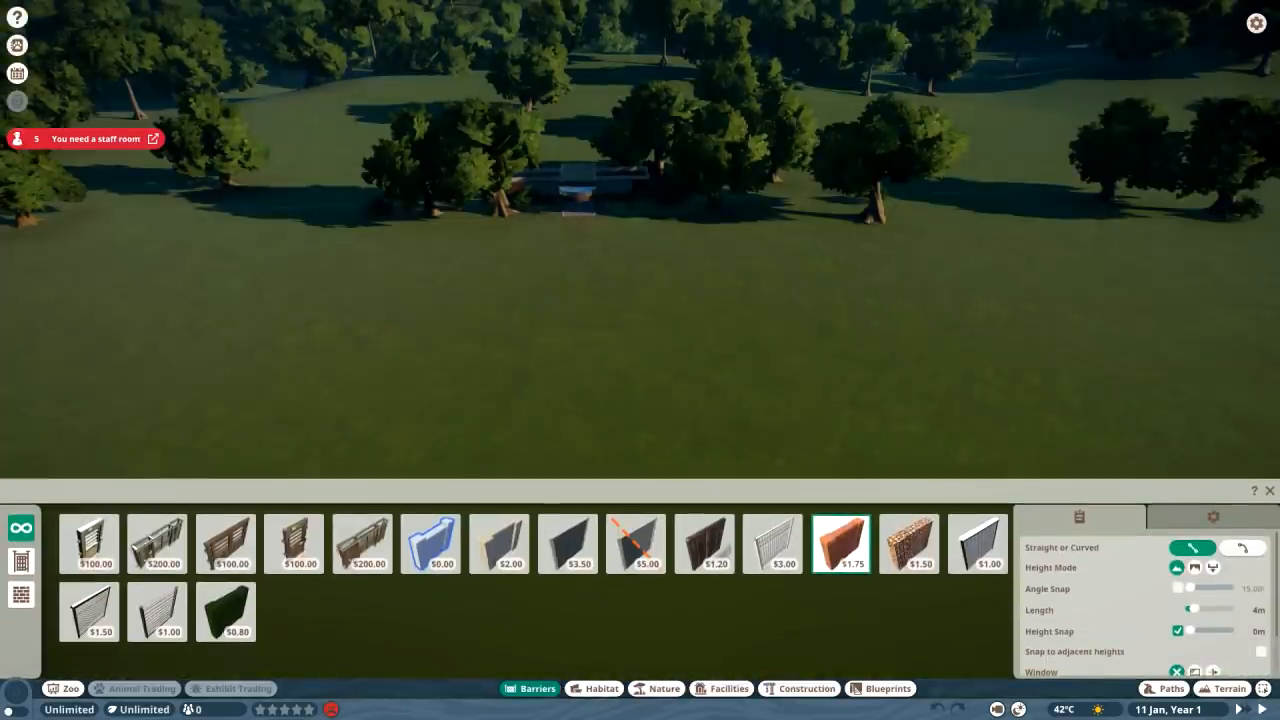
left_click(665, 689)
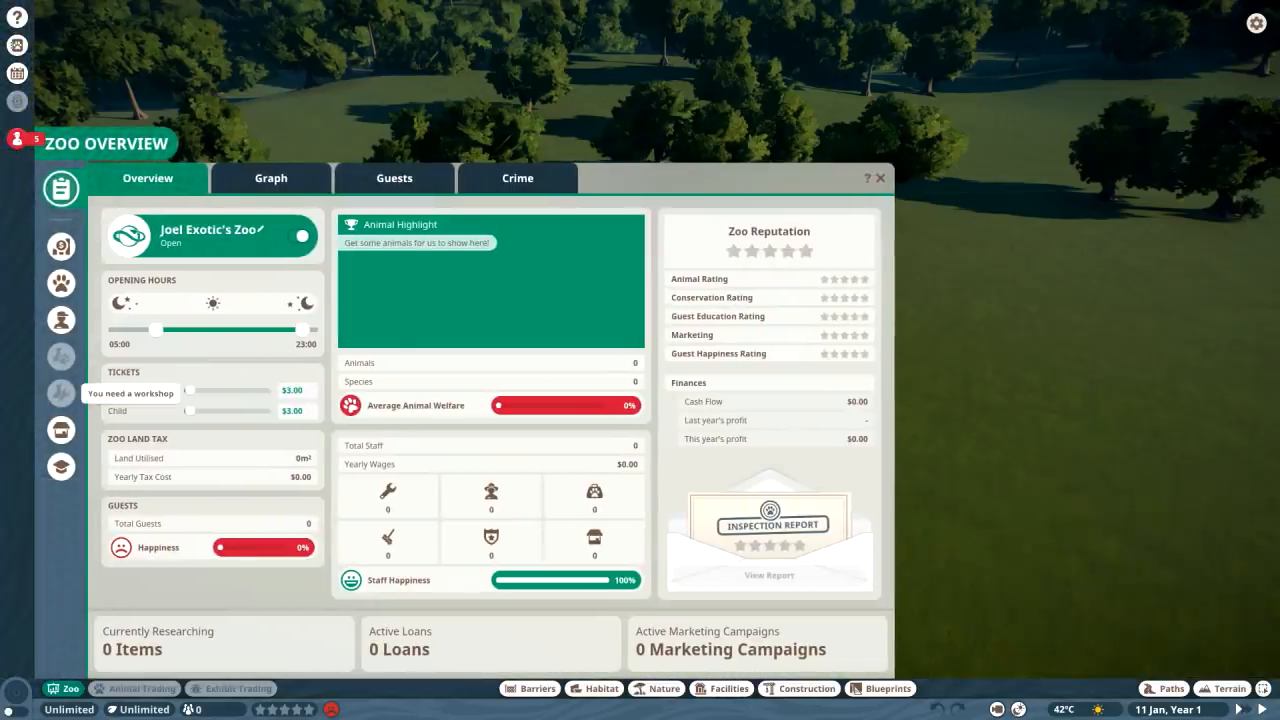
left_click(61, 246)
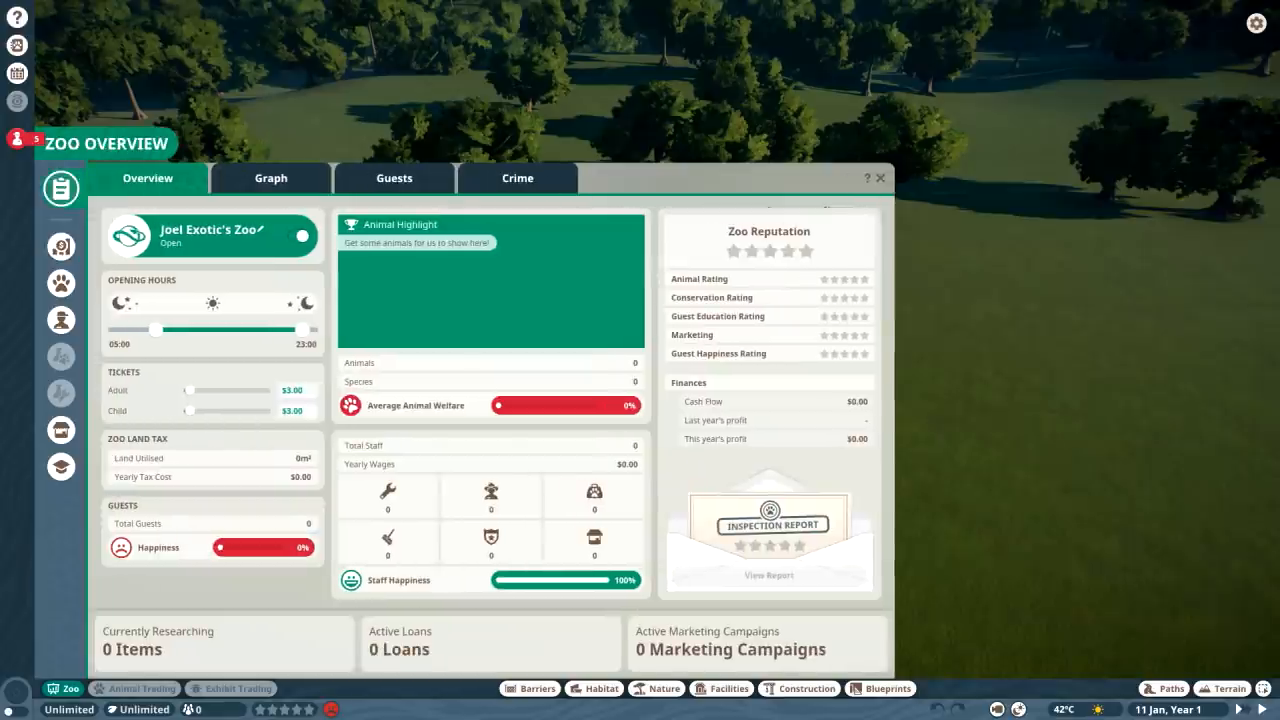
left_click(878, 177)
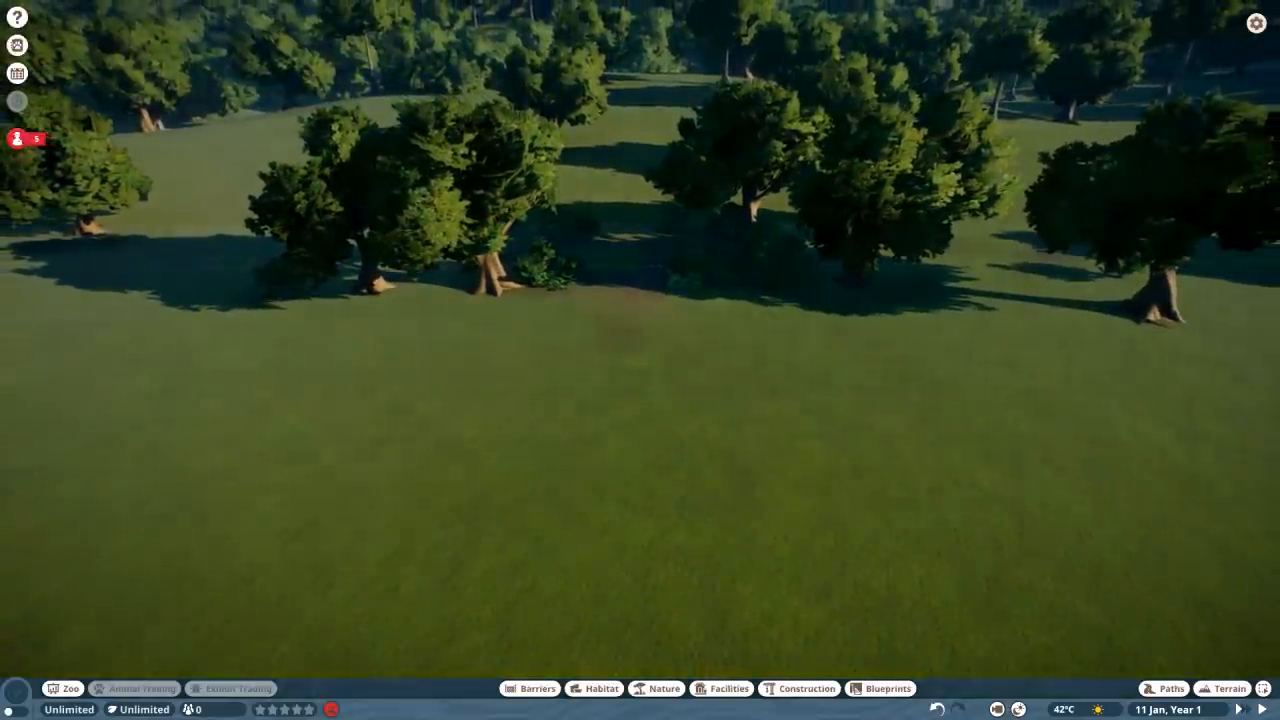
Zoom out over the empty grassland and bring up the Nature catalogue.
scroll("down", 3)
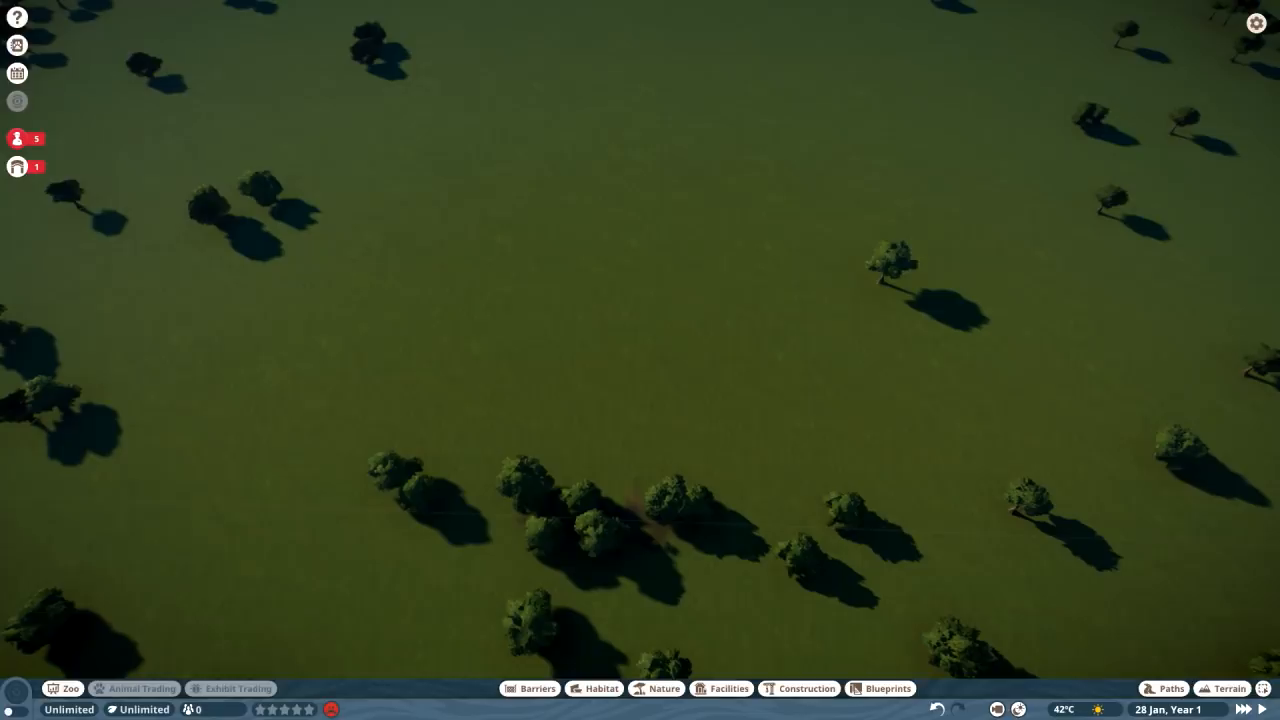
left_click(660, 688)
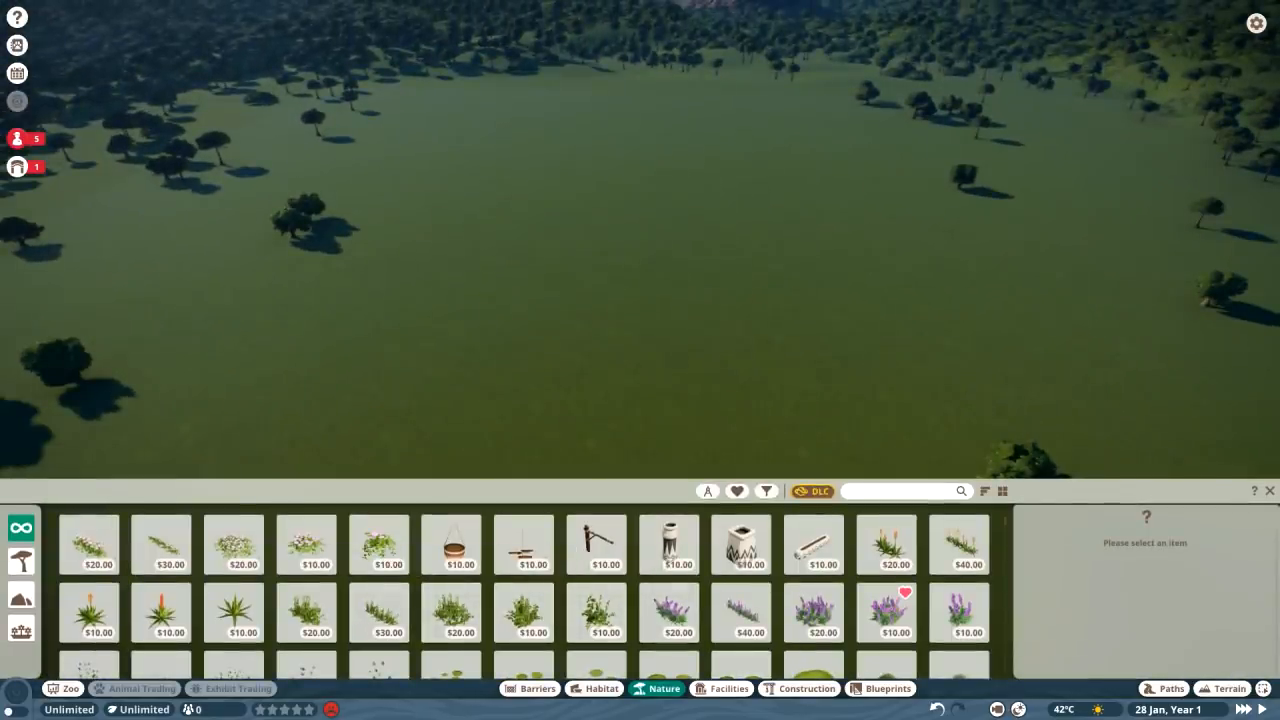
mouse_move(453, 634)
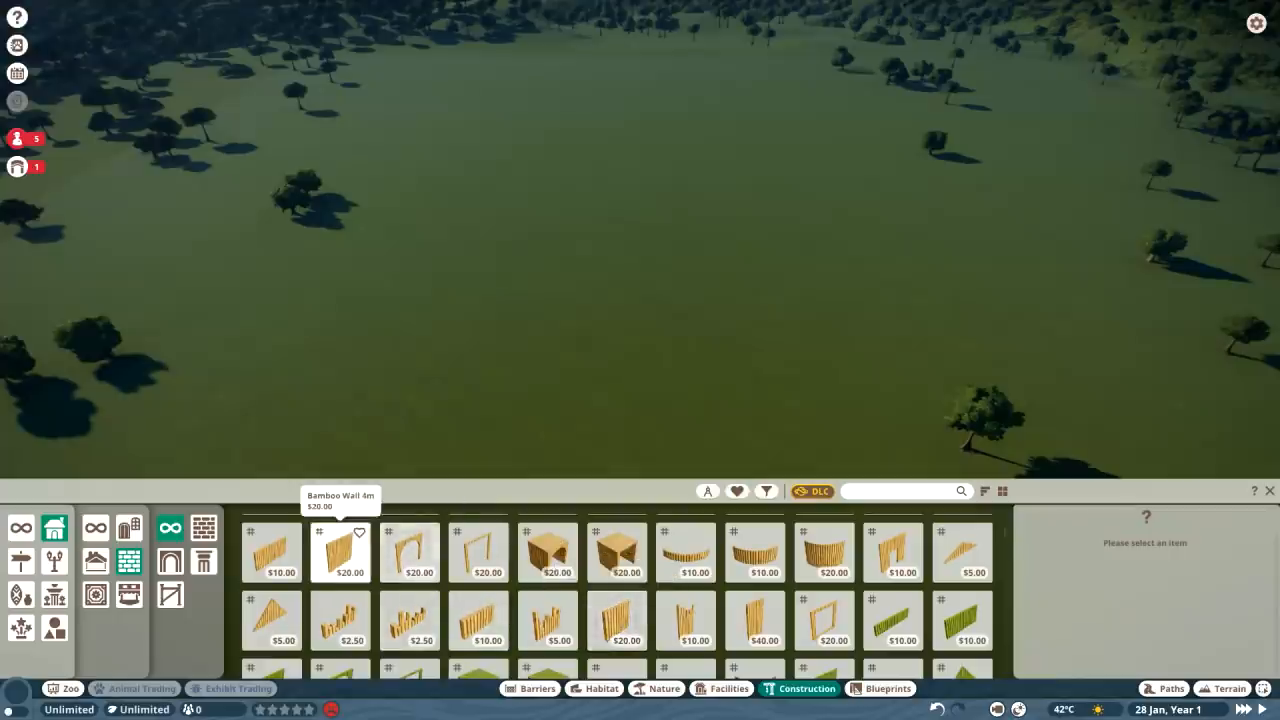
Place a 4 m bamboo wall piece, lower ground beside the paths, and search for door pieces.
left_click(341, 551)
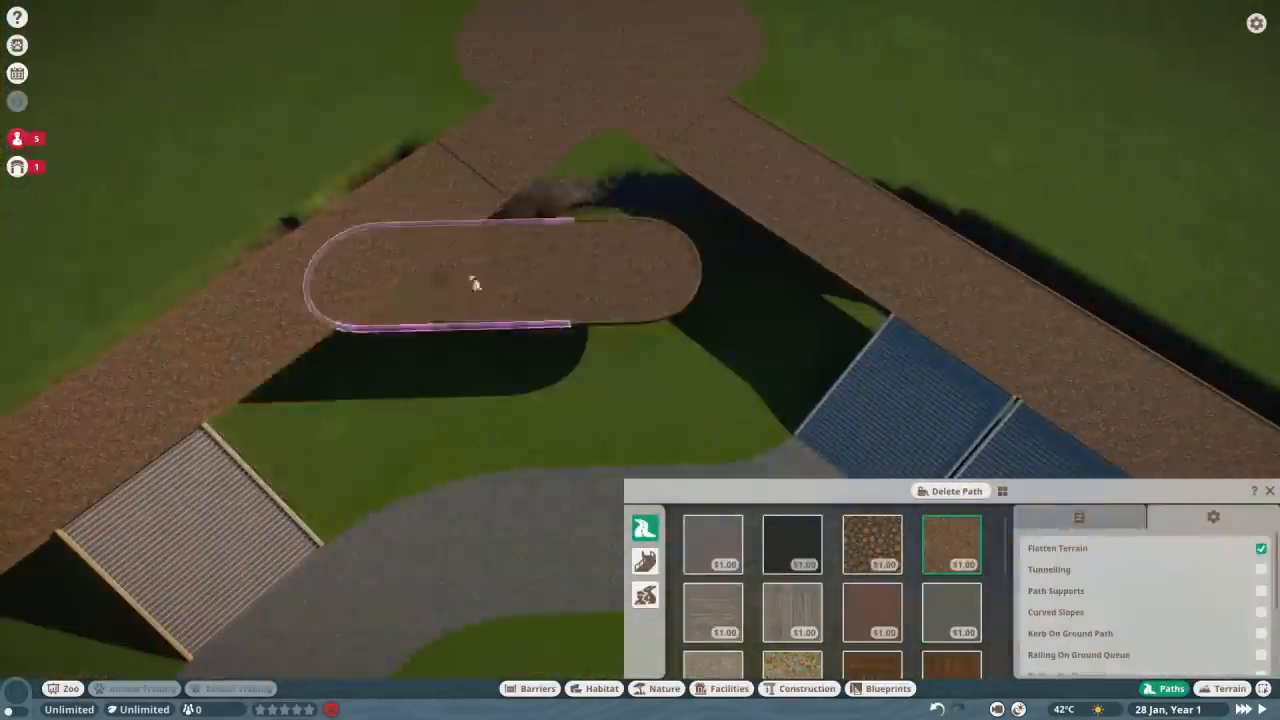
left_click(1228, 689)
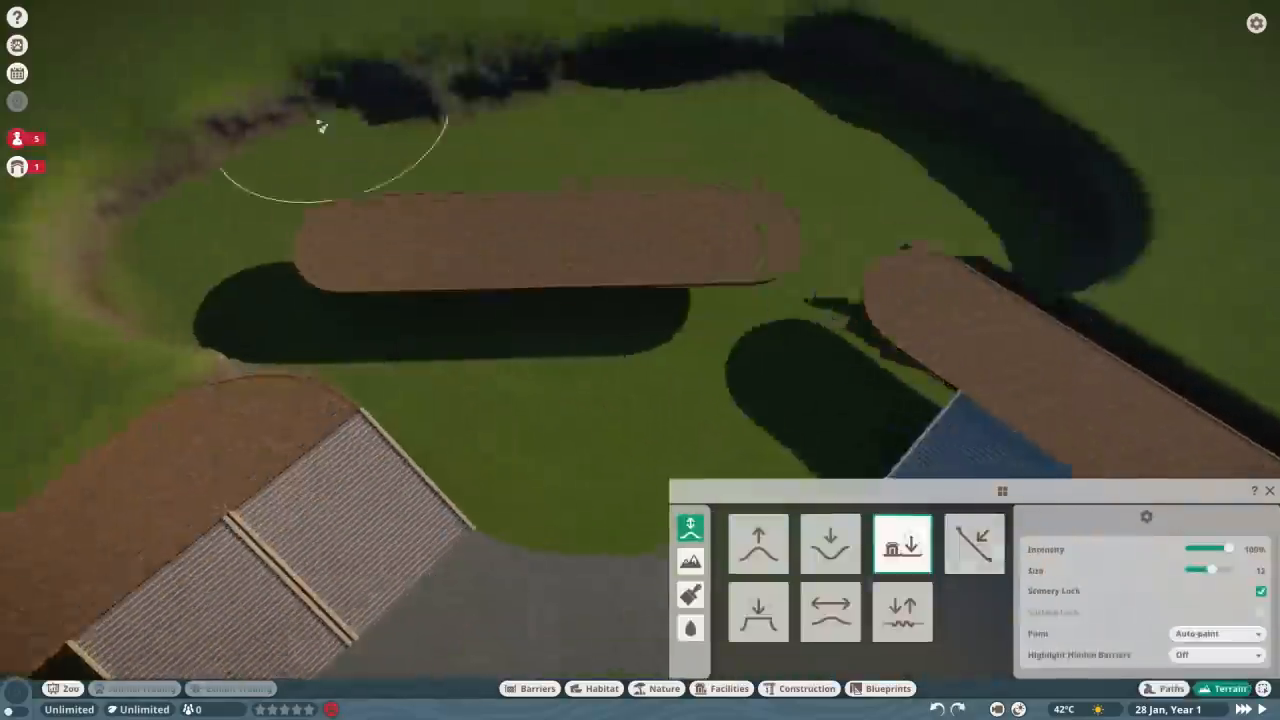
left_click(1170, 685)
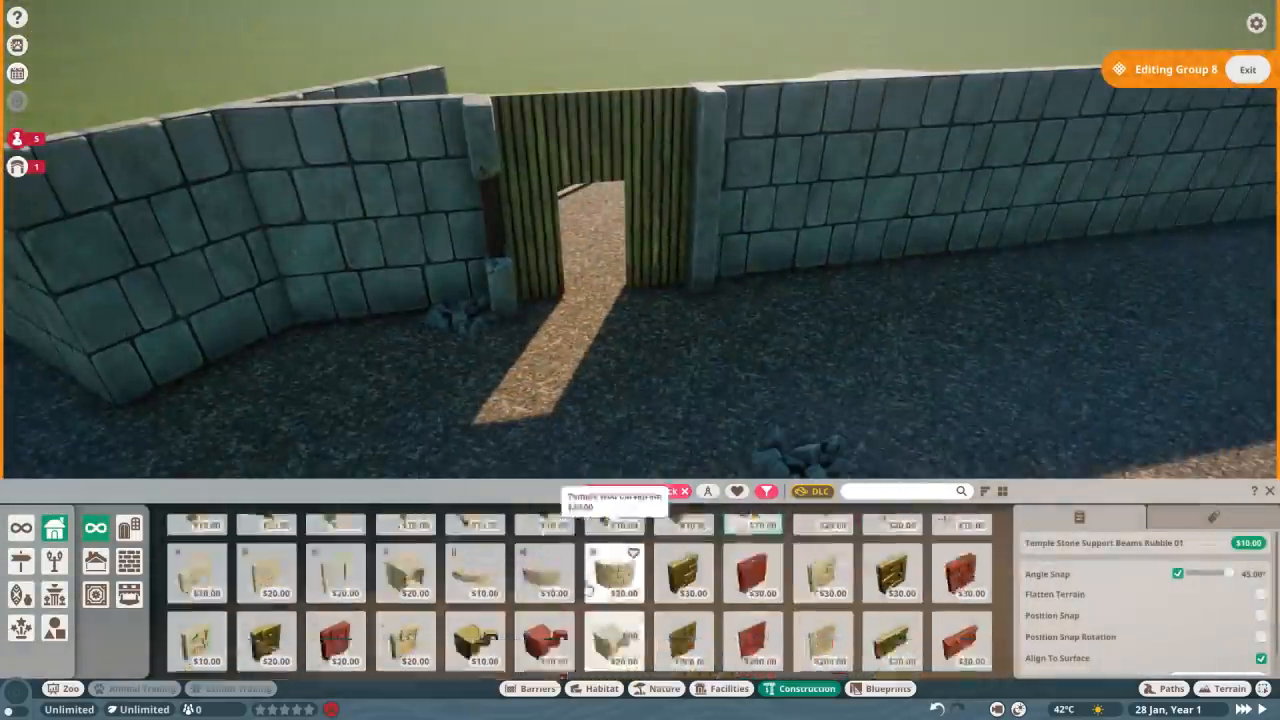
type("door")
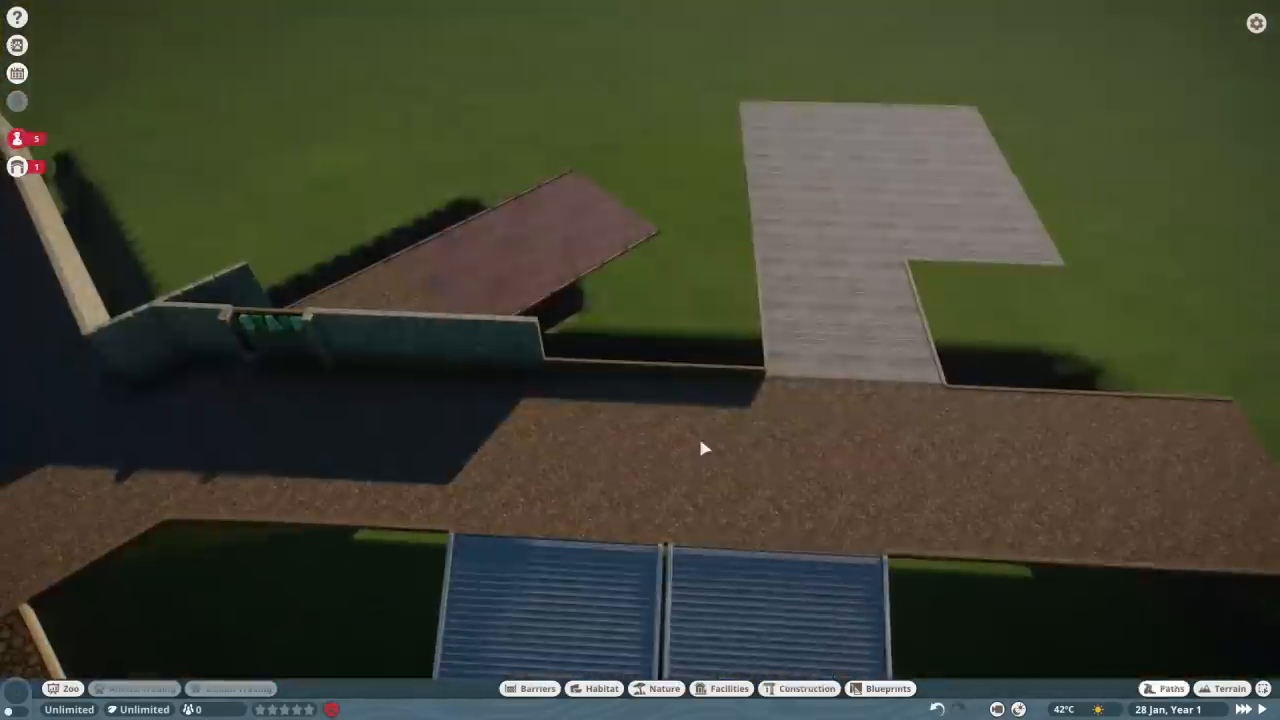
Add glass panels and a jagged bamboo half panel to the entrance ticket building.
left_click(797, 688)
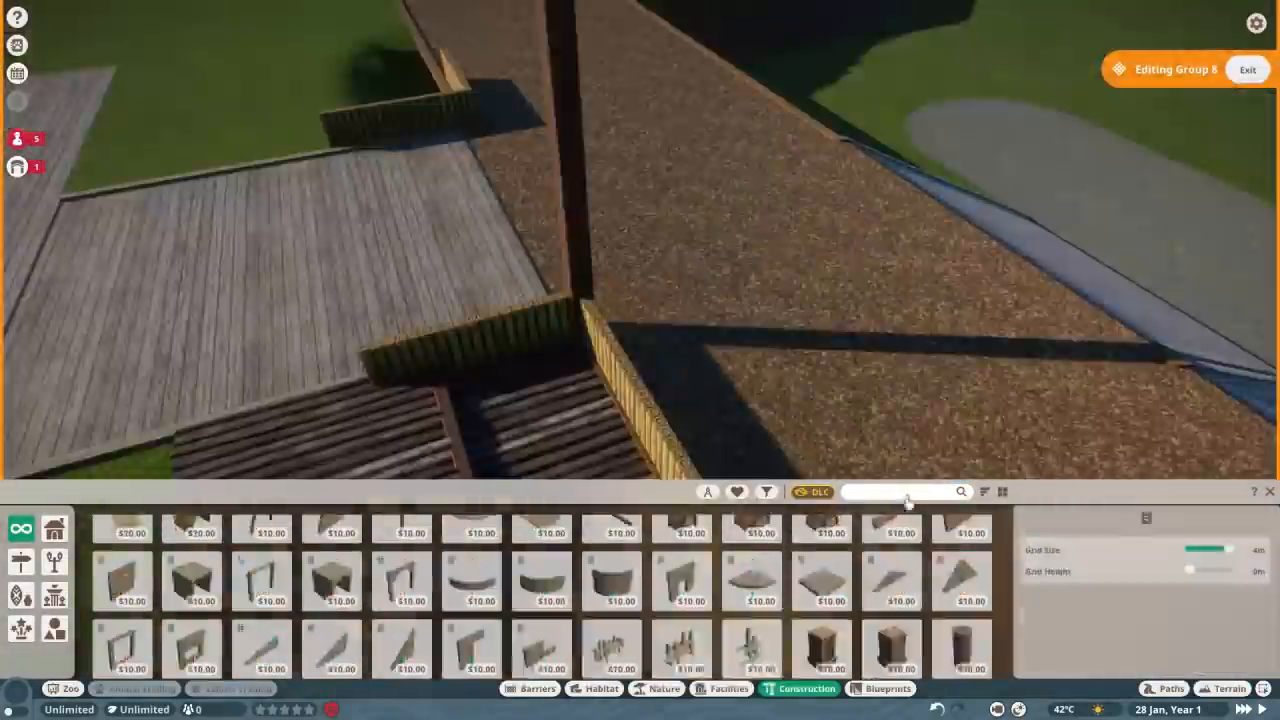
type("glass")
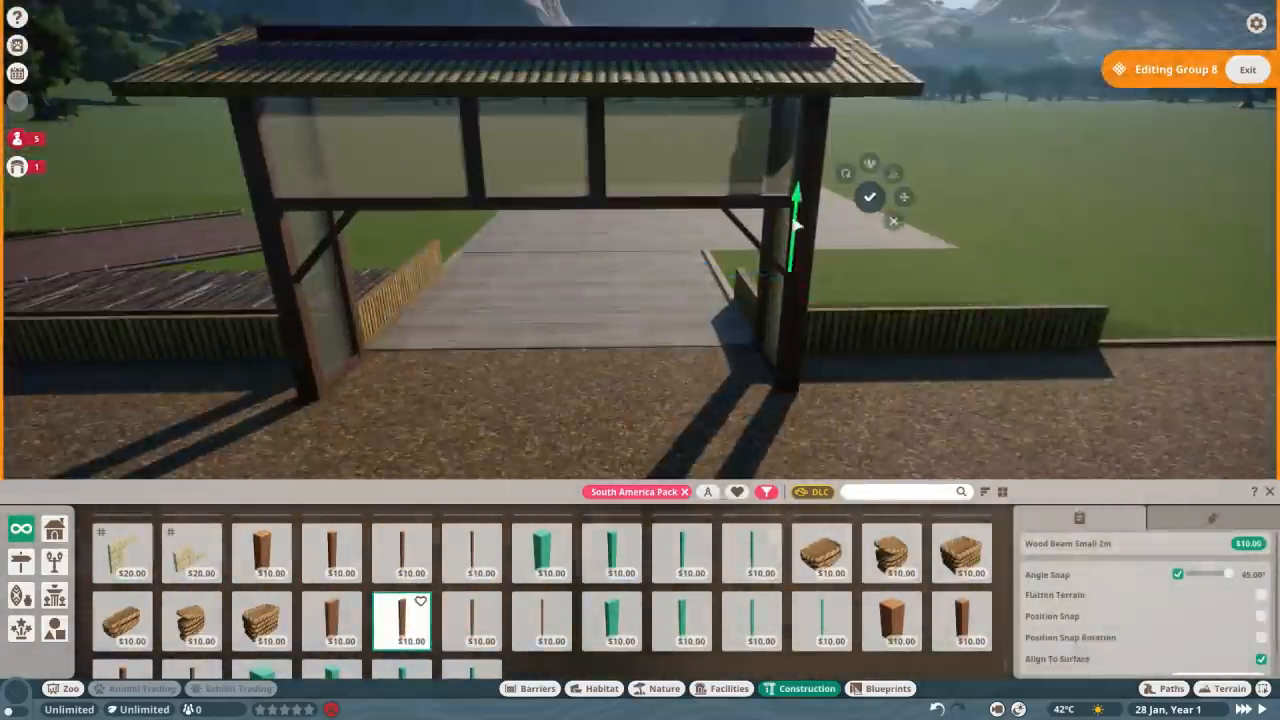
type("glass")
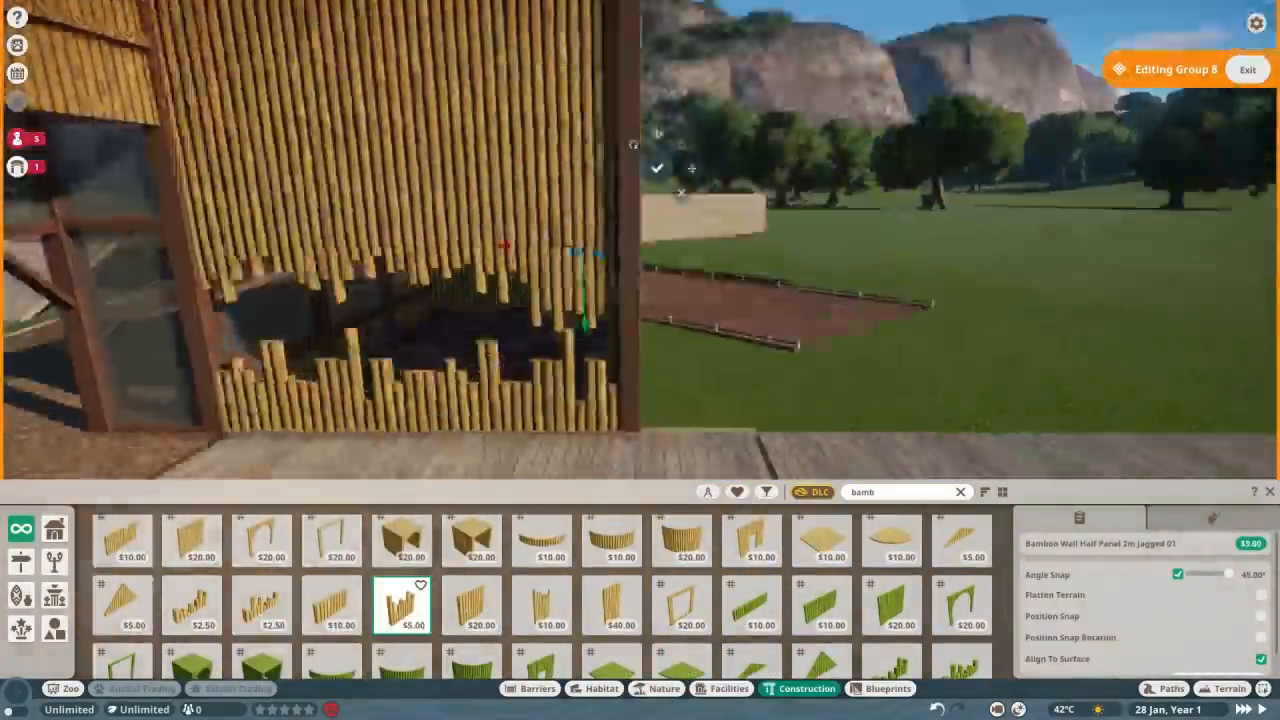
left_click(717, 689)
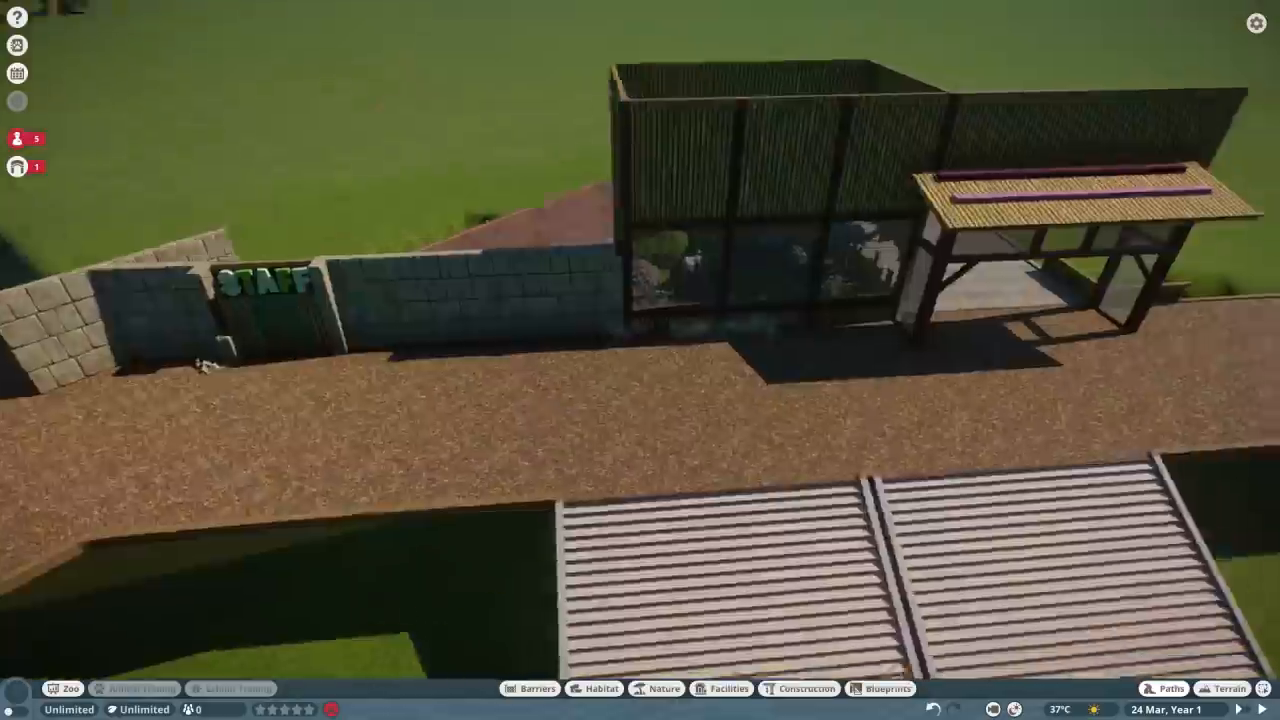
Place Temple Stone Support Beams under the ticket building's posts.
left_click(794, 689)
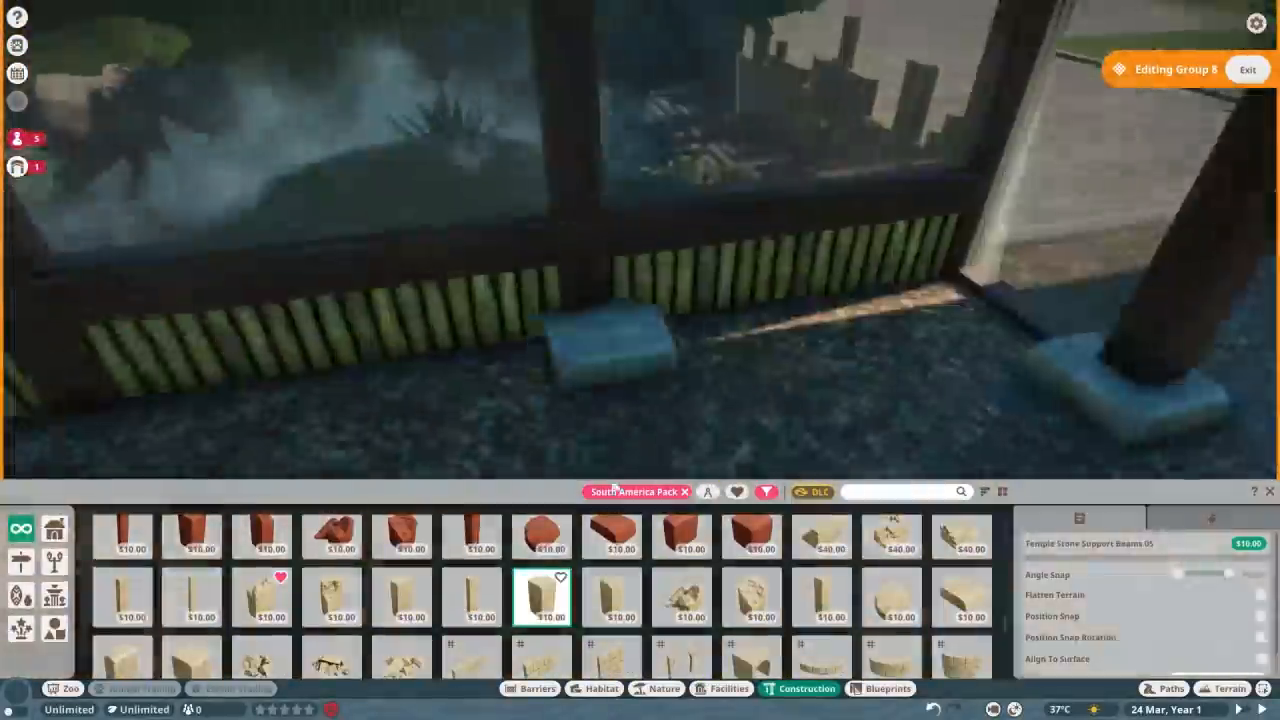
left_click(723, 689)
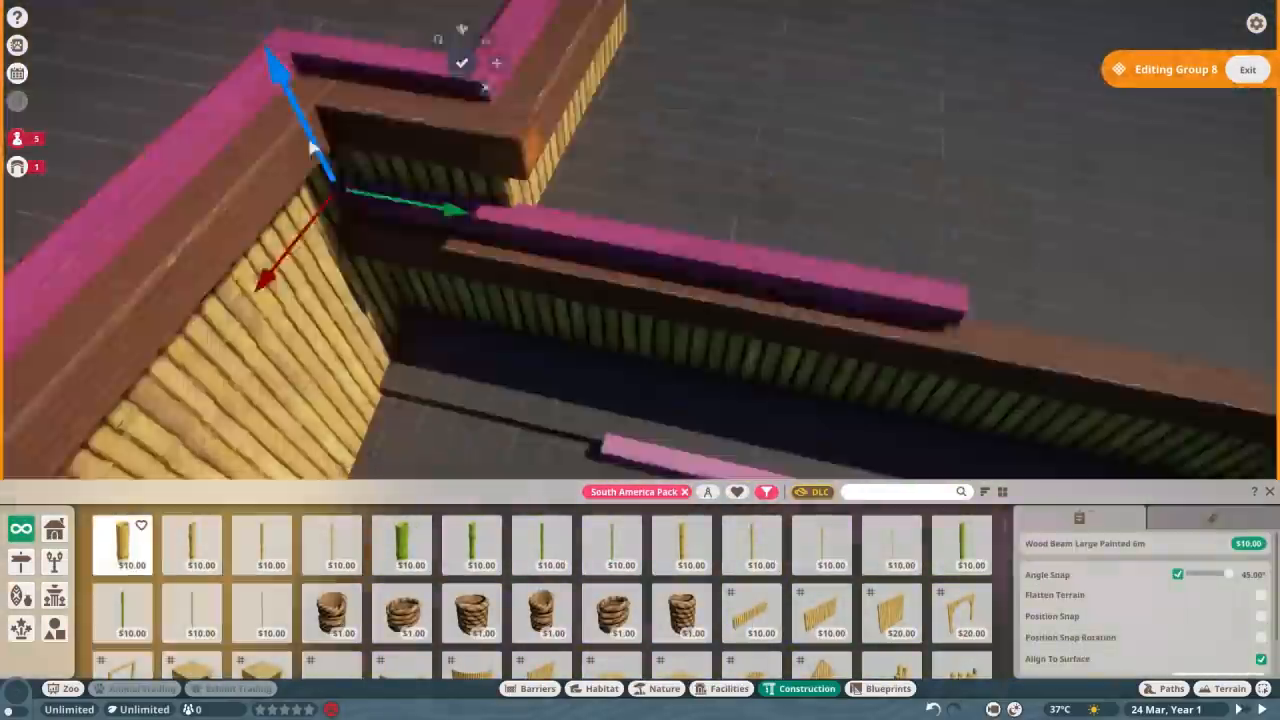
Edge the wall tops with painted wood beams and mount a New World Wall Lamp by the counter.
scroll("down", 3)
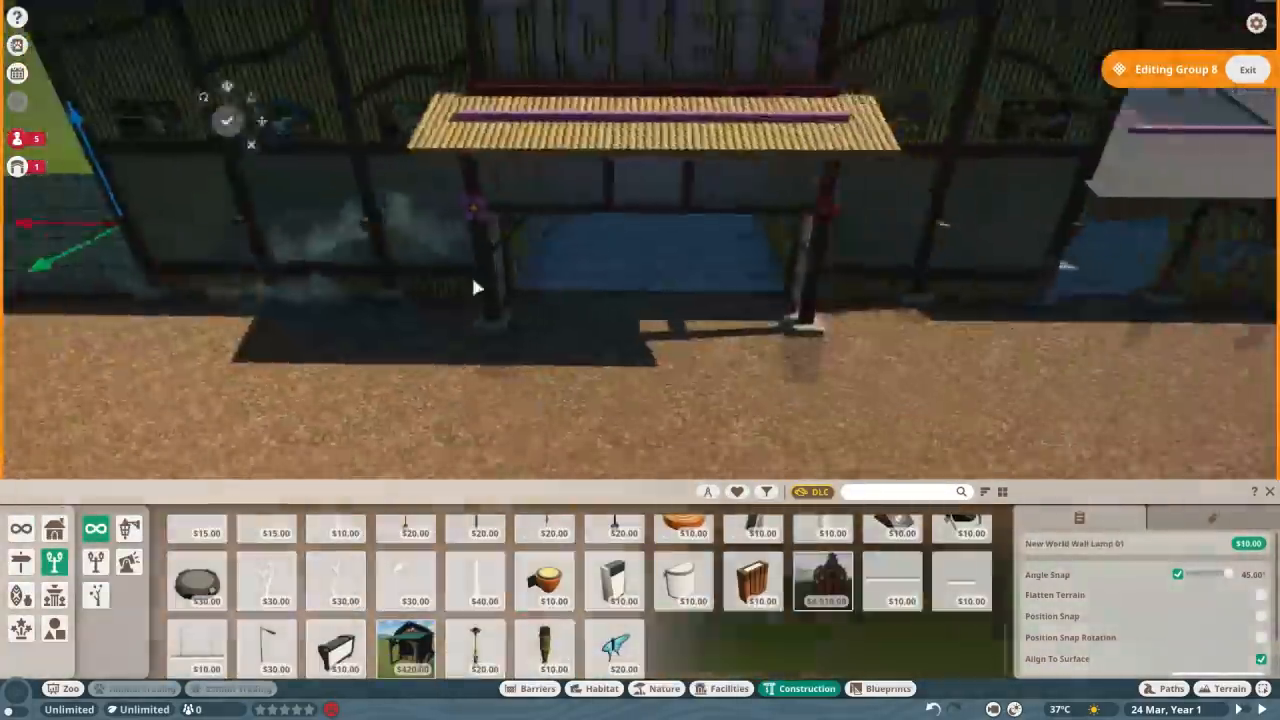
left_click(1167, 688)
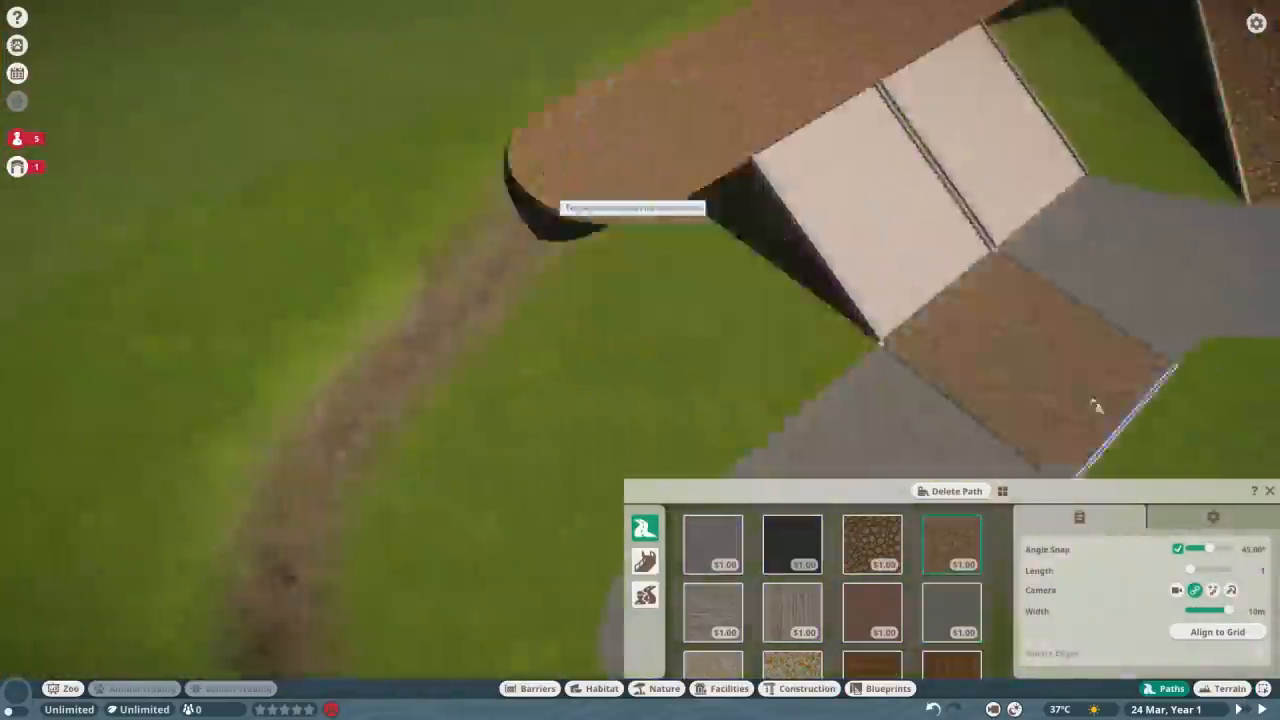
Lay a dirt path by the stairs and plant an Alpine Currant Large shrub in the corner.
left_click(663, 689)
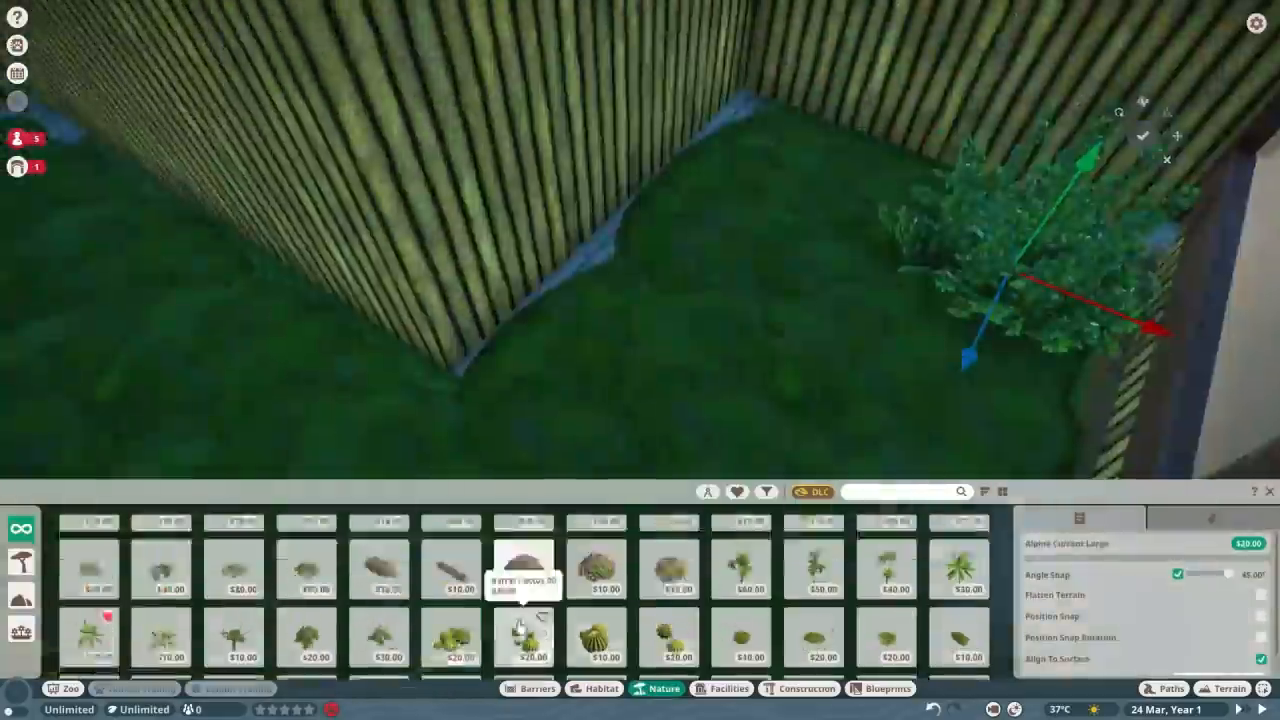
left_click(792, 688)
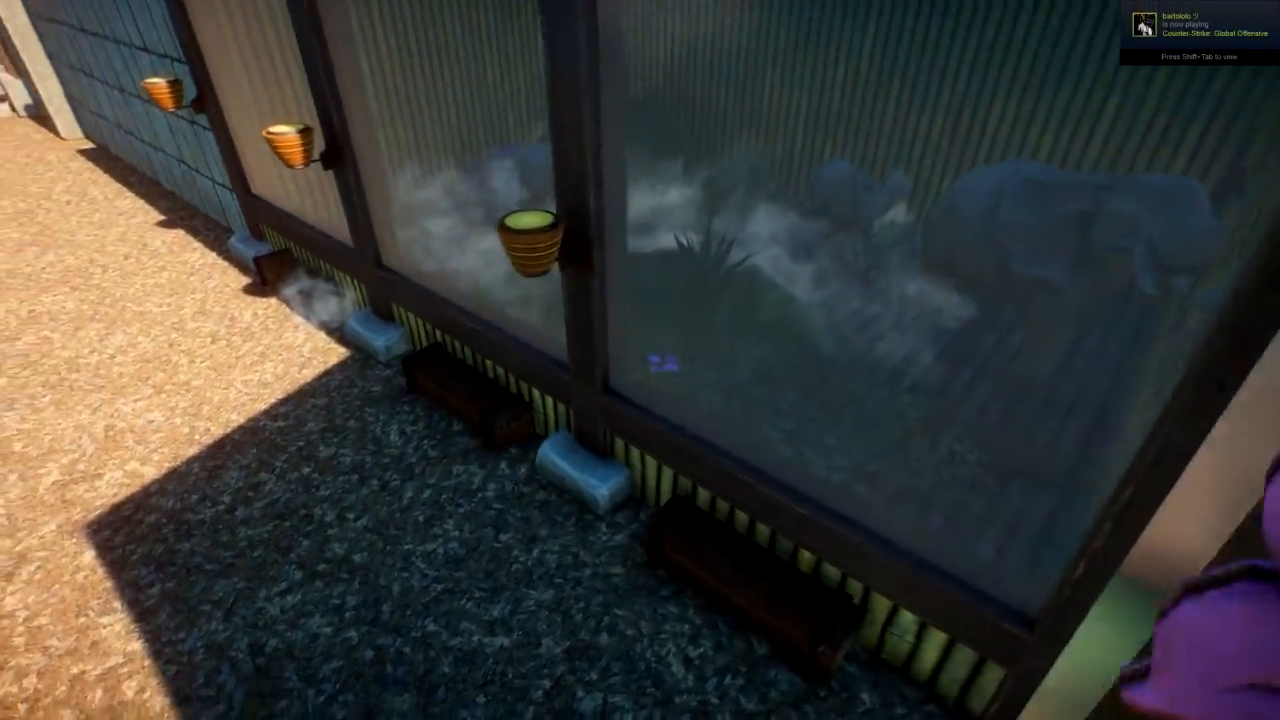
mouse_move(640, 360)
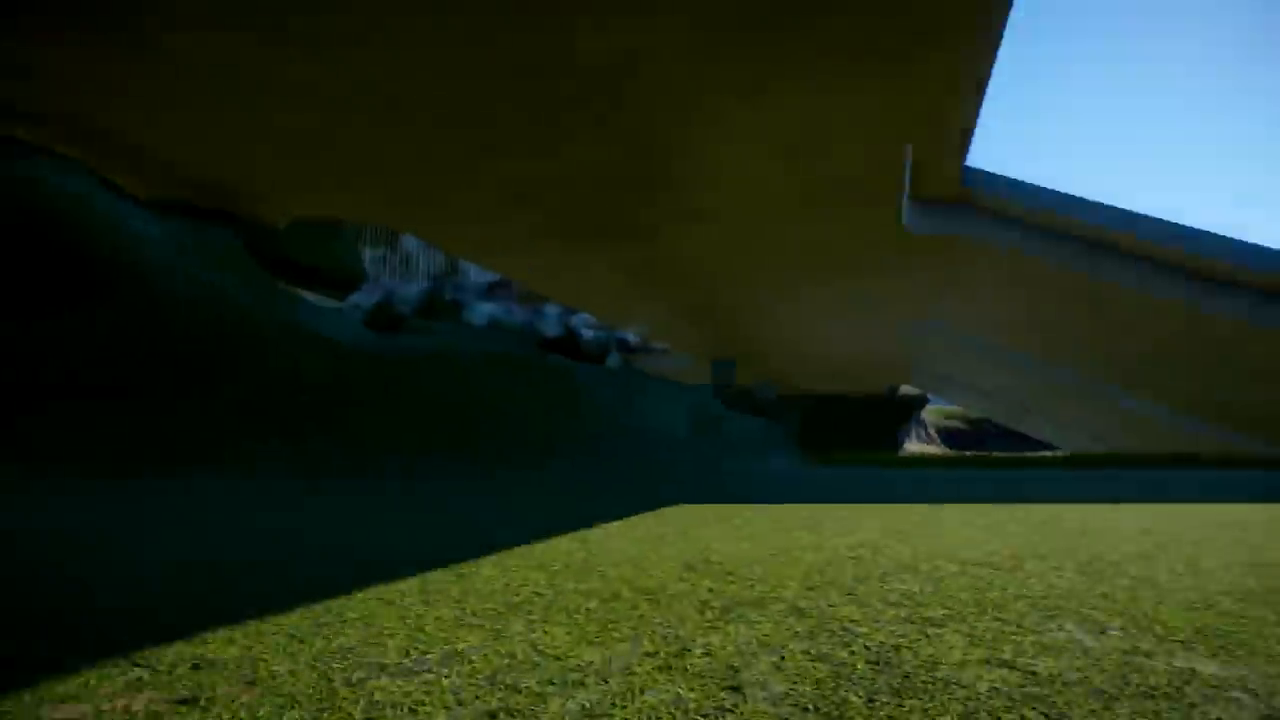
Press Escape to exit the cinematic free camera and restore the zoo interface.
key("Escape")
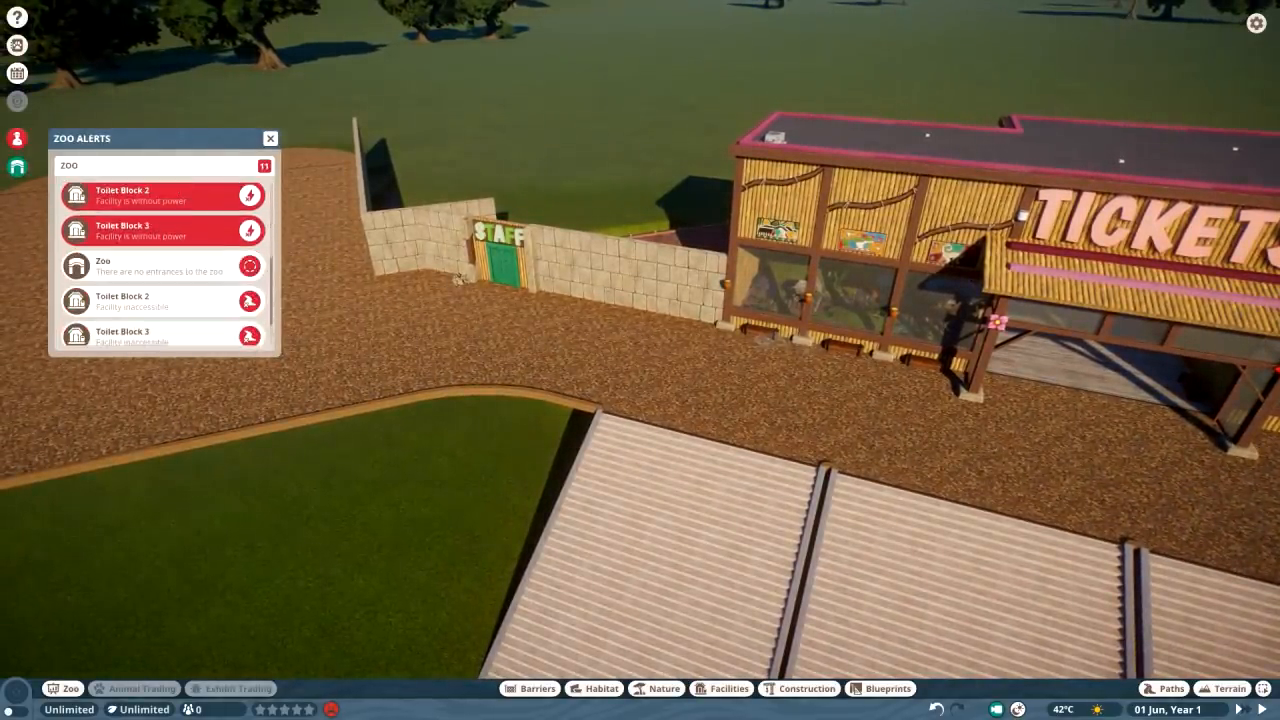
Close the Zoo Alerts panel listing unpowered toilet blocks and no zoo entrance.
left_click(150, 195)
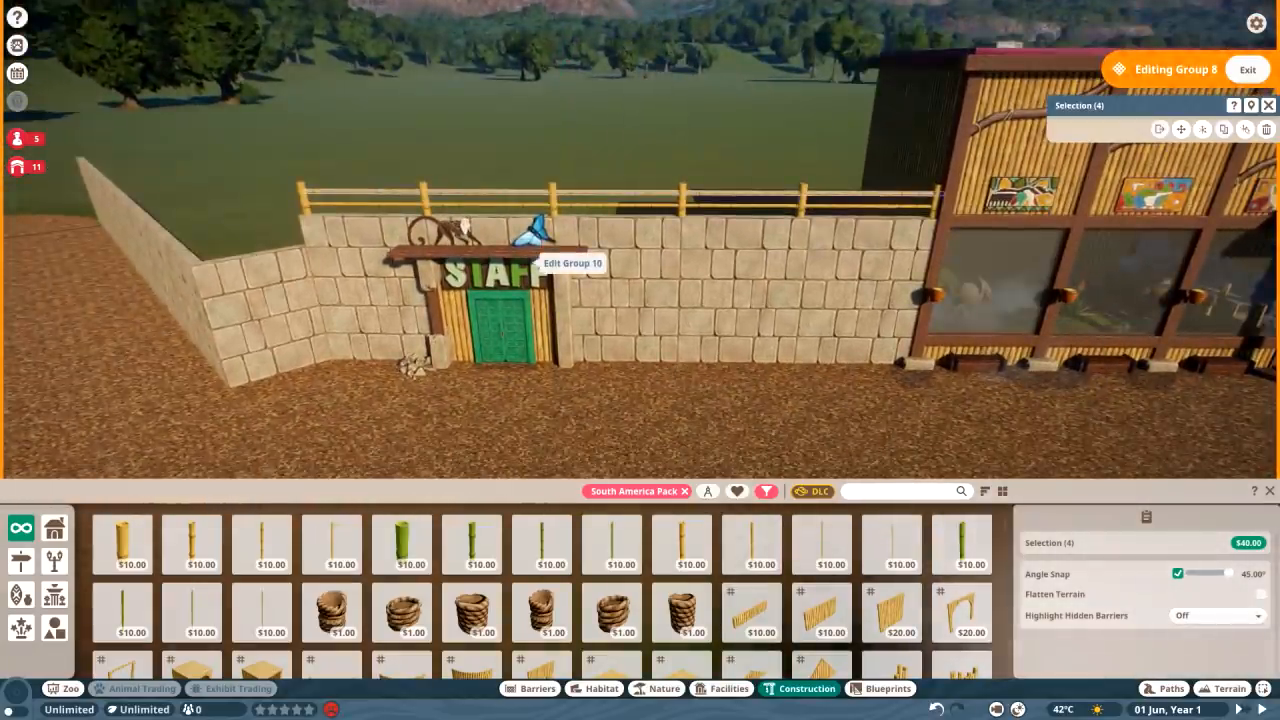
mouse_move(815, 625)
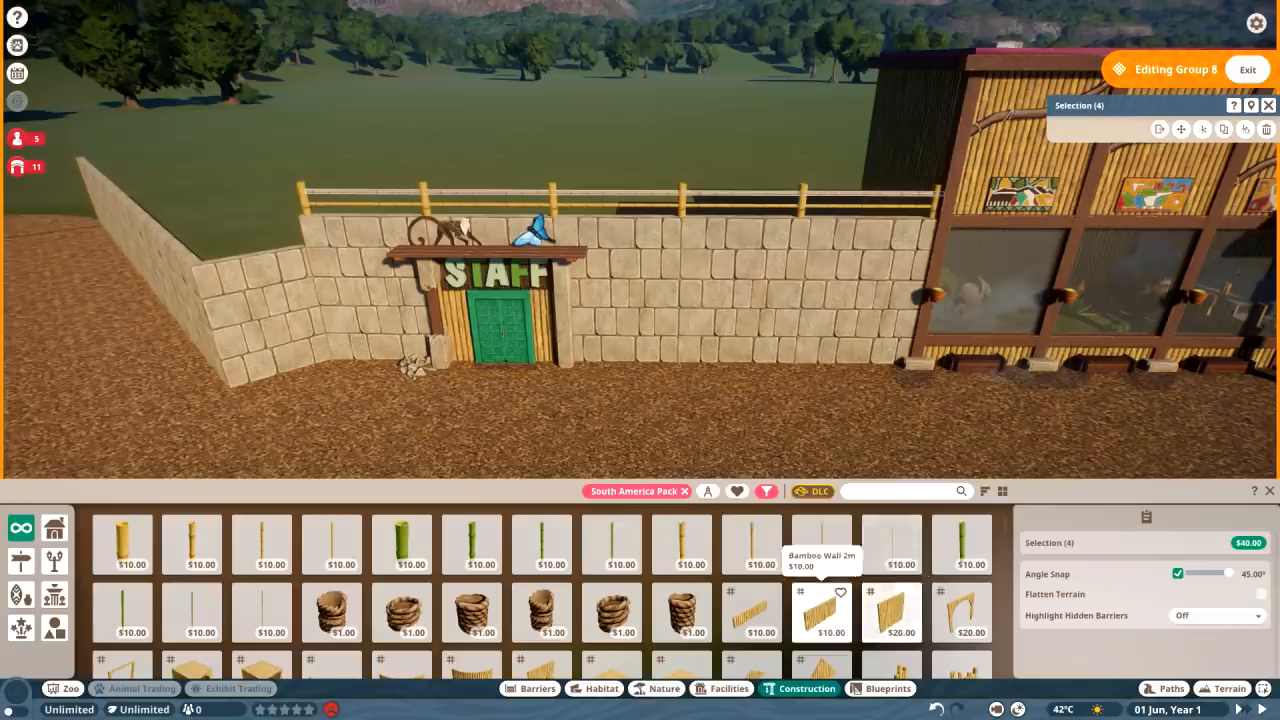
Pick a bamboo wall piece to build the railing along the stone wall.
left_click(659, 689)
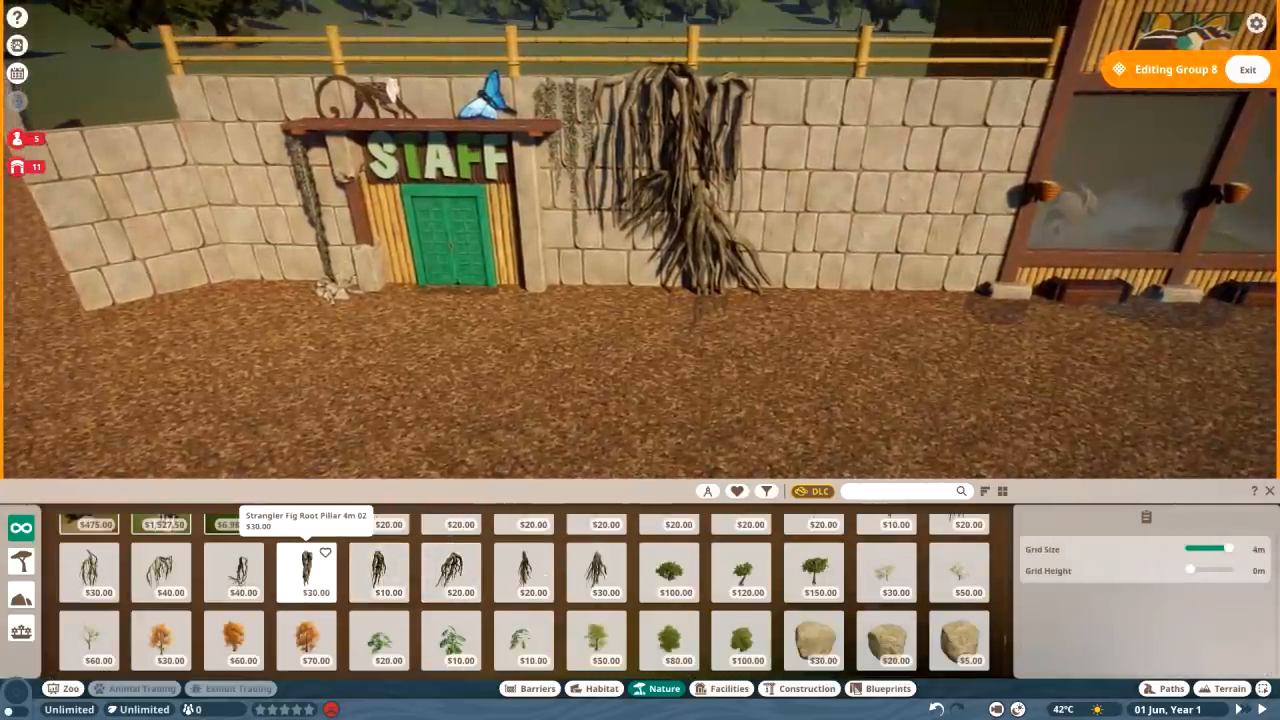
Add a Strangler Fig Root, Temple Stone rubble at the base, and New World Planter 04 Large.
left_click(305, 570)
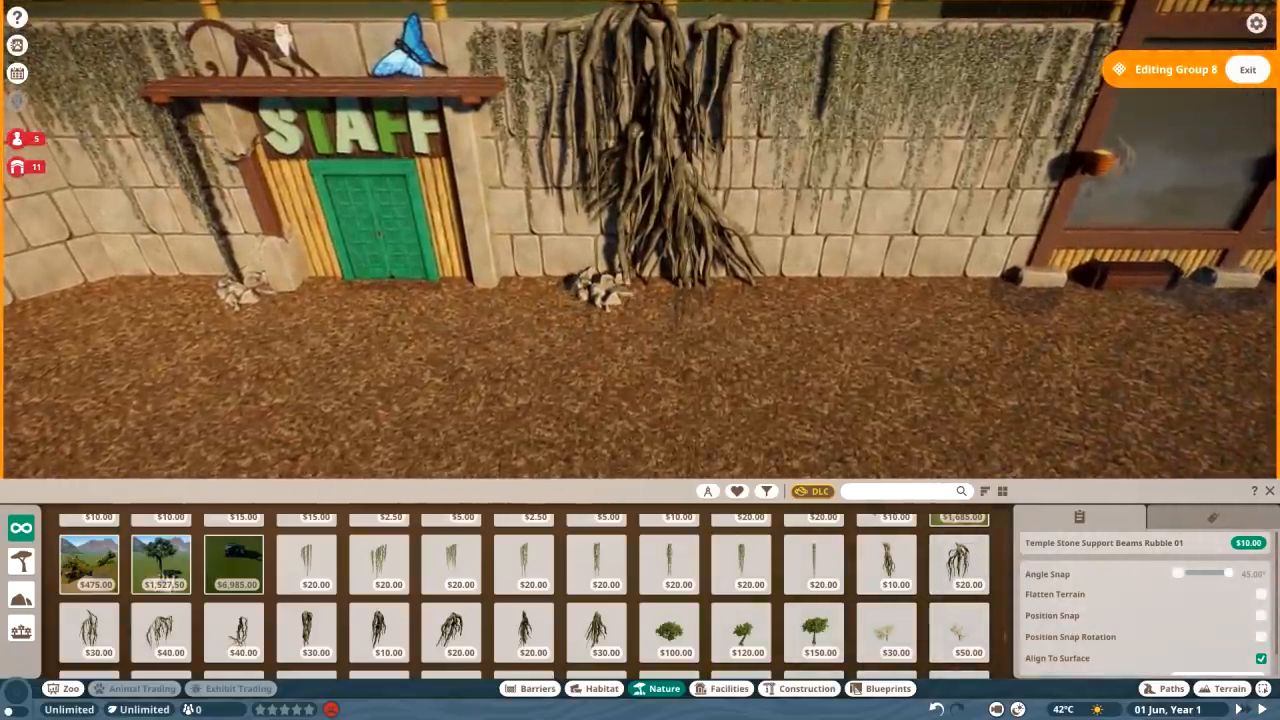
left_click(799, 689)
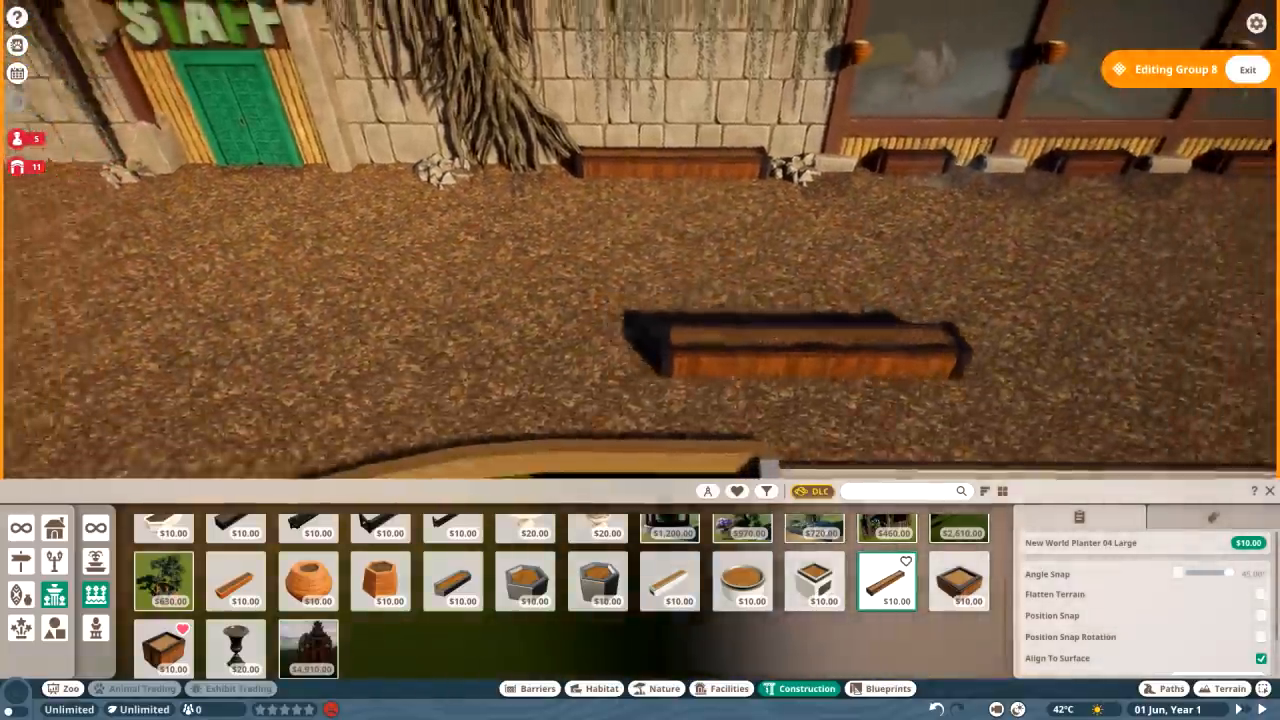
left_click(662, 688)
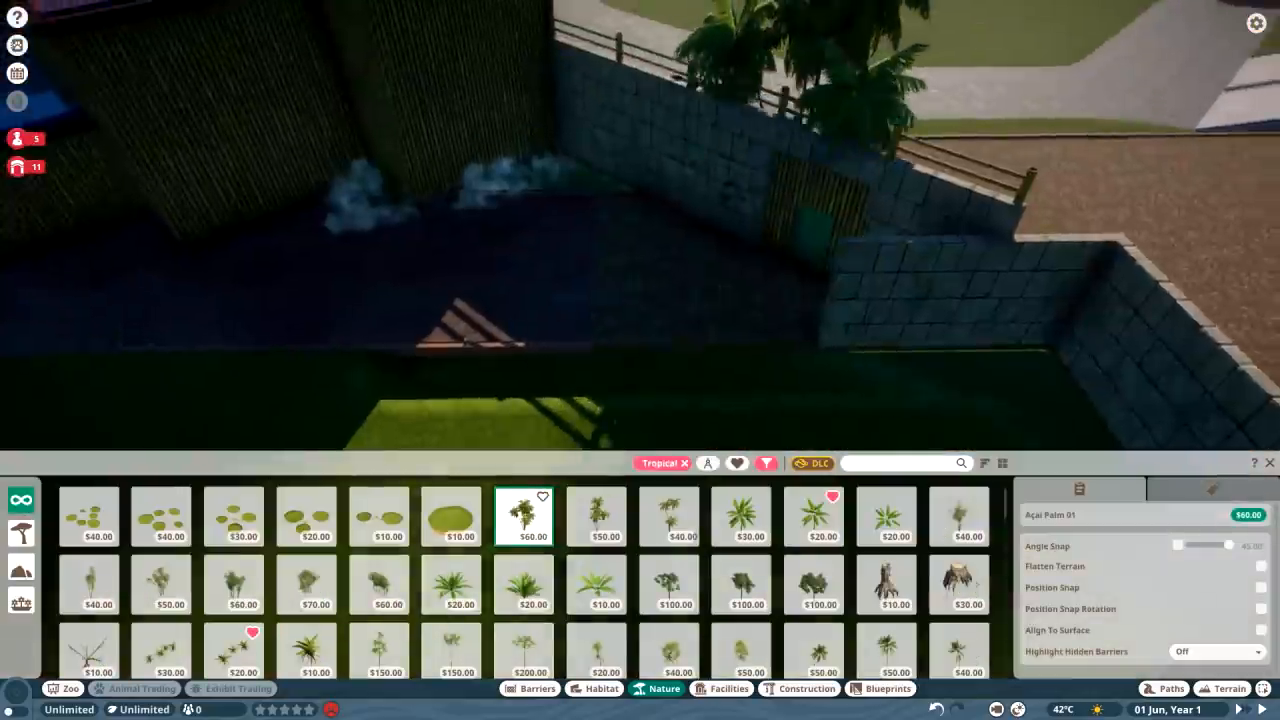
Plant Açai Palm 01 and Açai Palm 02 inside the walled yard.
left_click(596, 517)
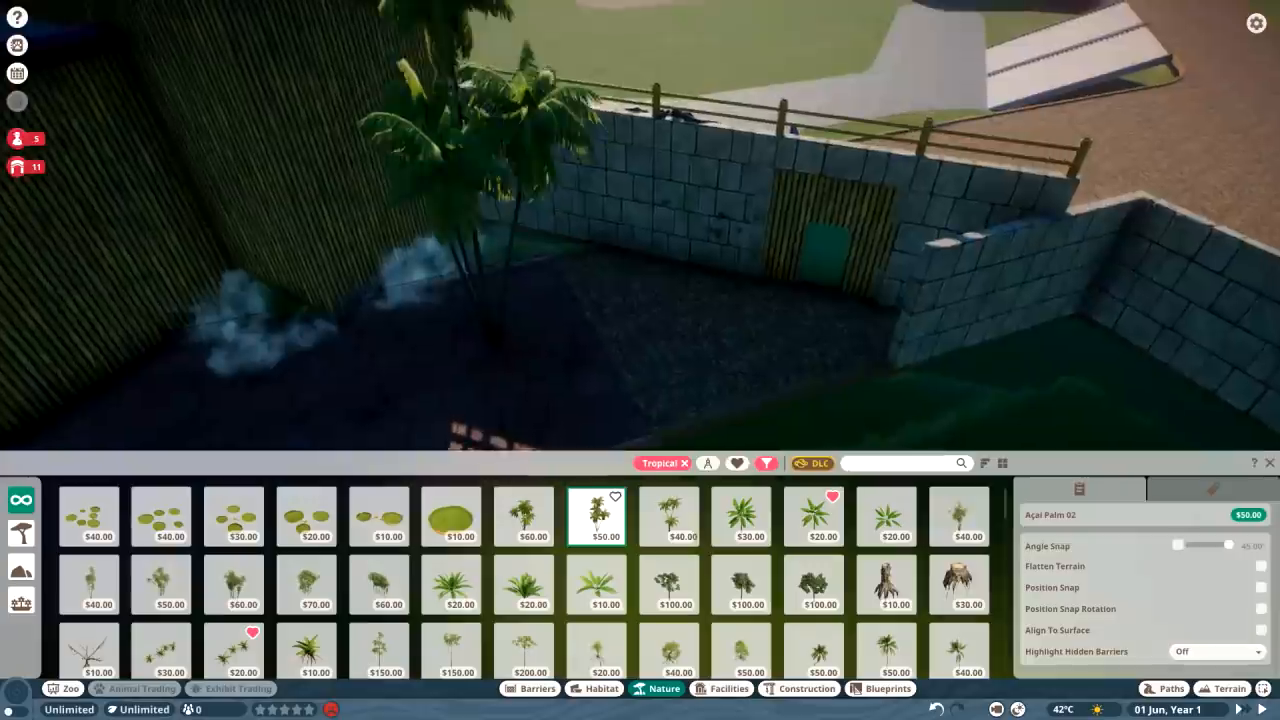
left_click(671, 602)
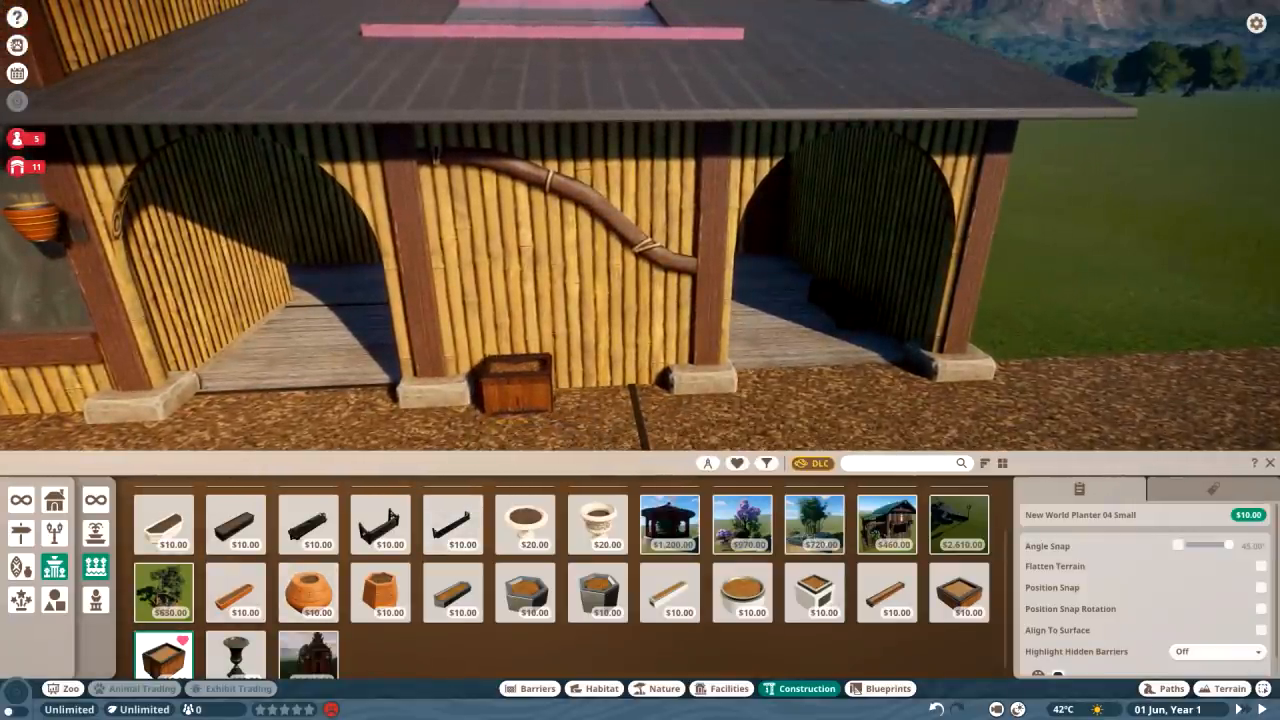
Place Cordyline Plant Medium and Small shrubs by the planter between the arches.
left_click(659, 689)
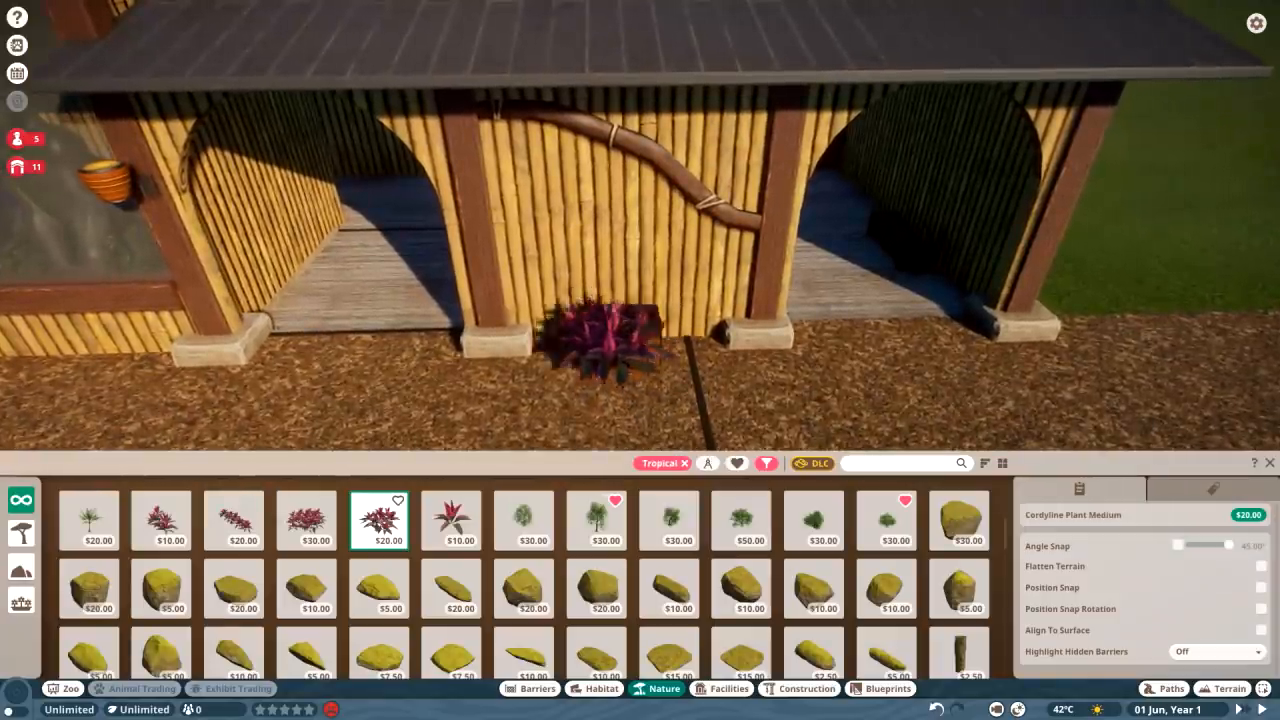
left_click(463, 524)
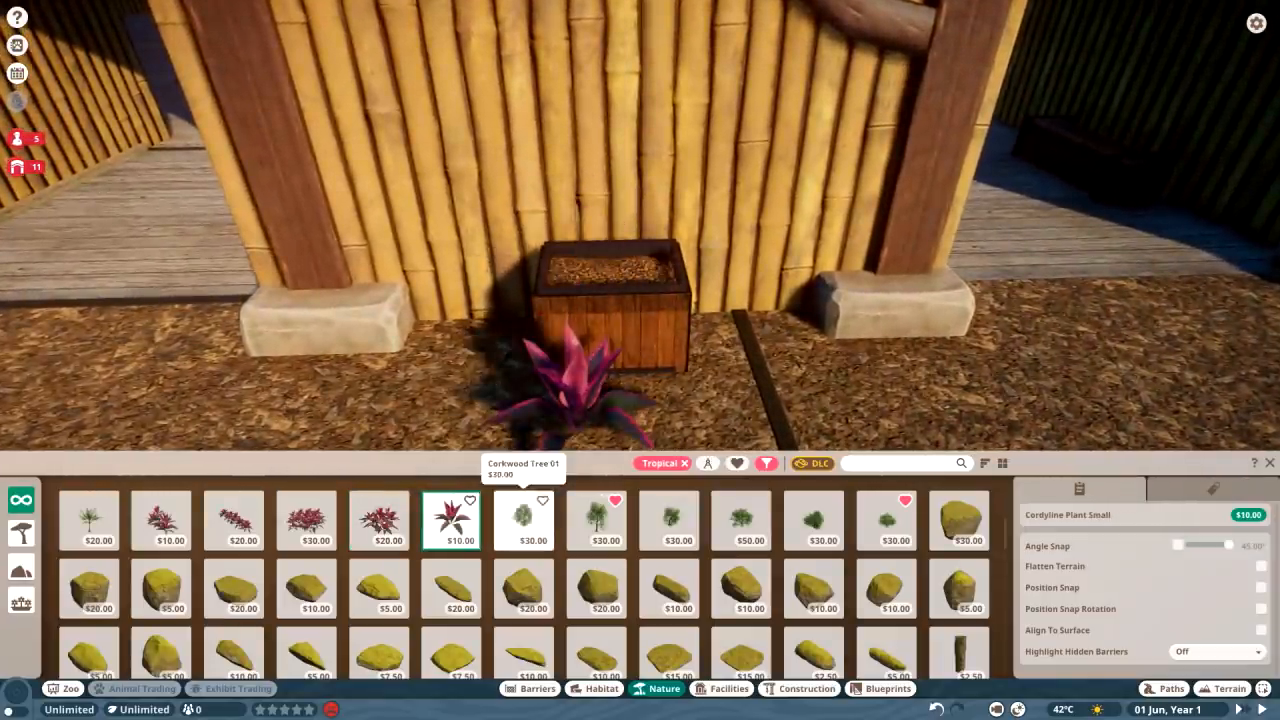
left_click(97, 520)
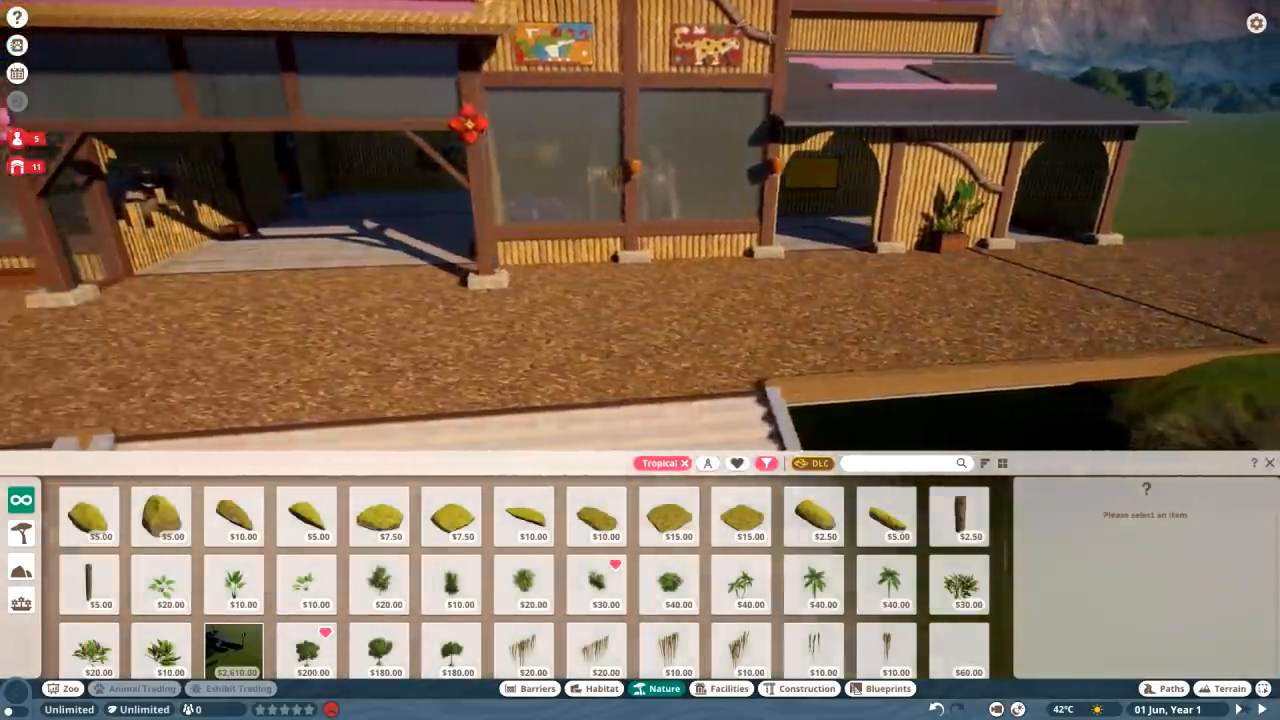
left_click(790, 688)
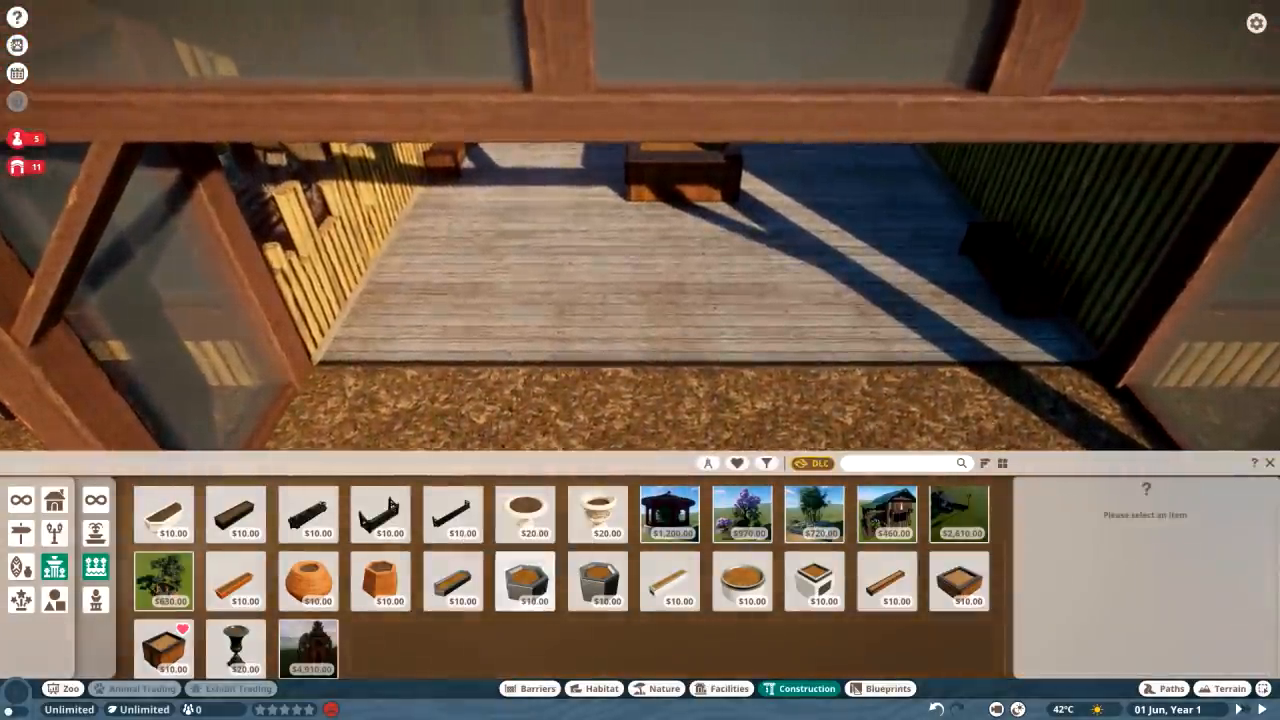
Add a planter on the inner walkway and plant a cordyline there.
left_click(659, 689)
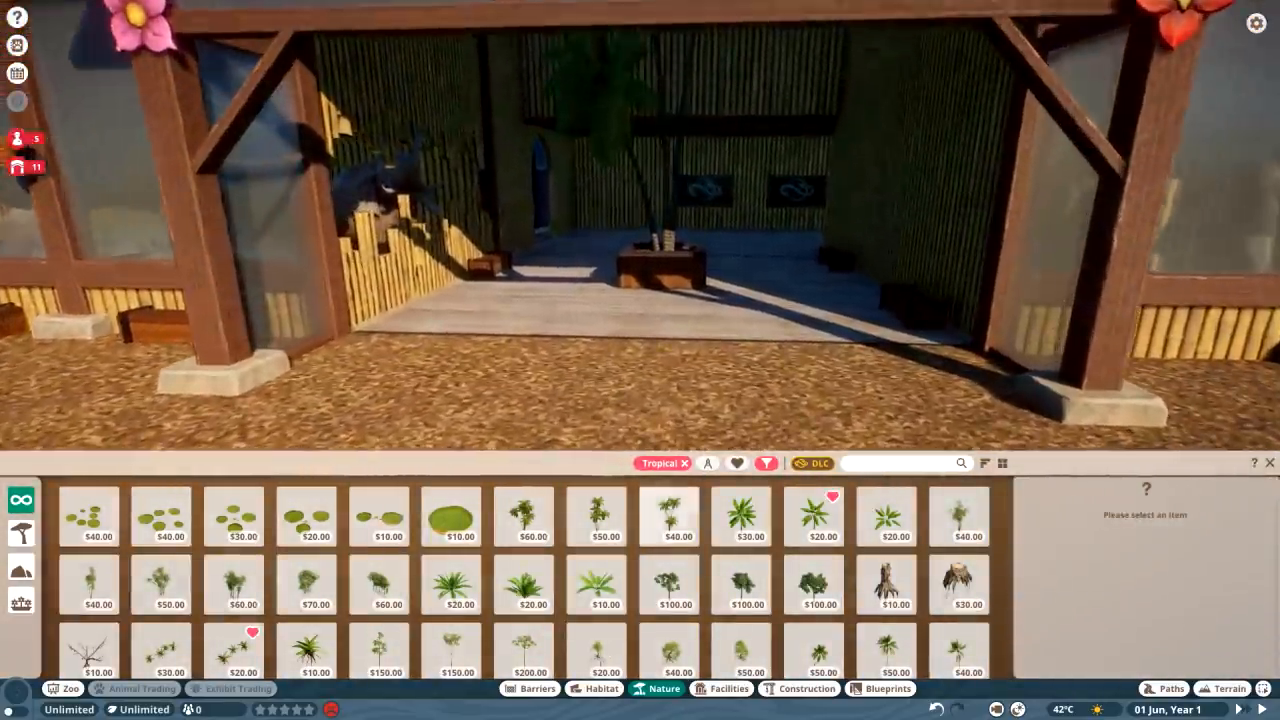
left_click(378, 600)
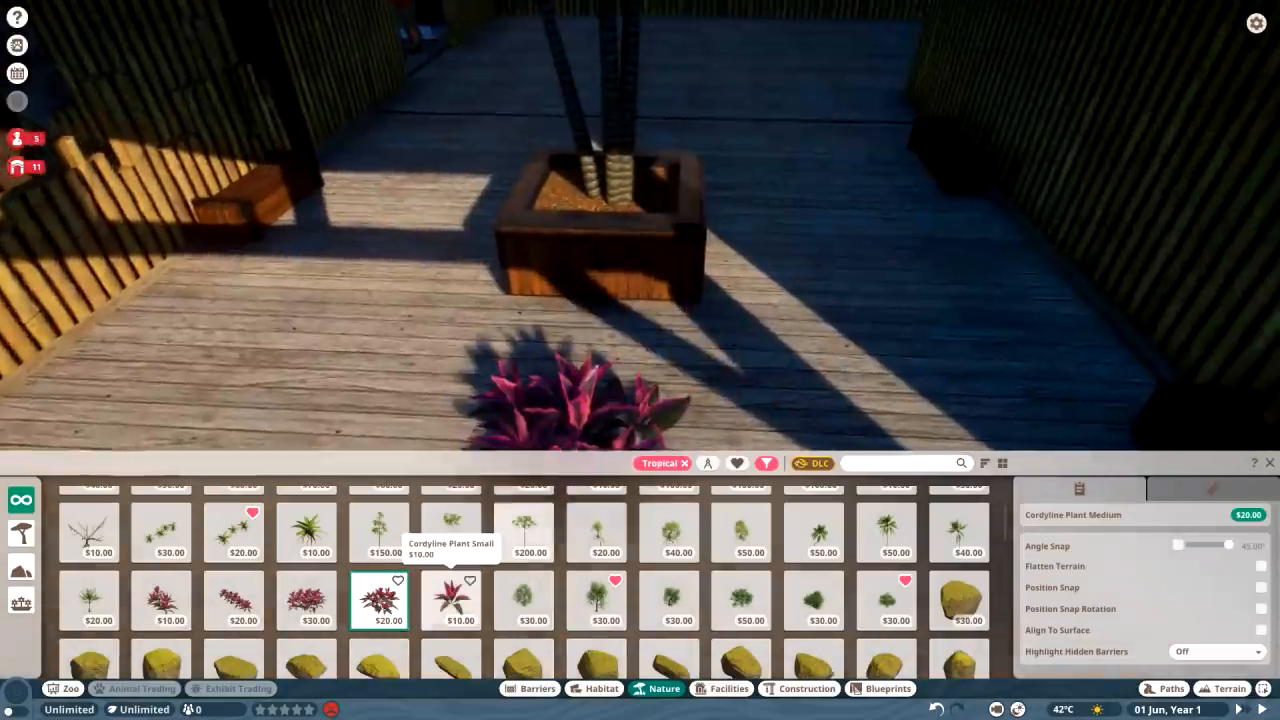
left_click(723, 688)
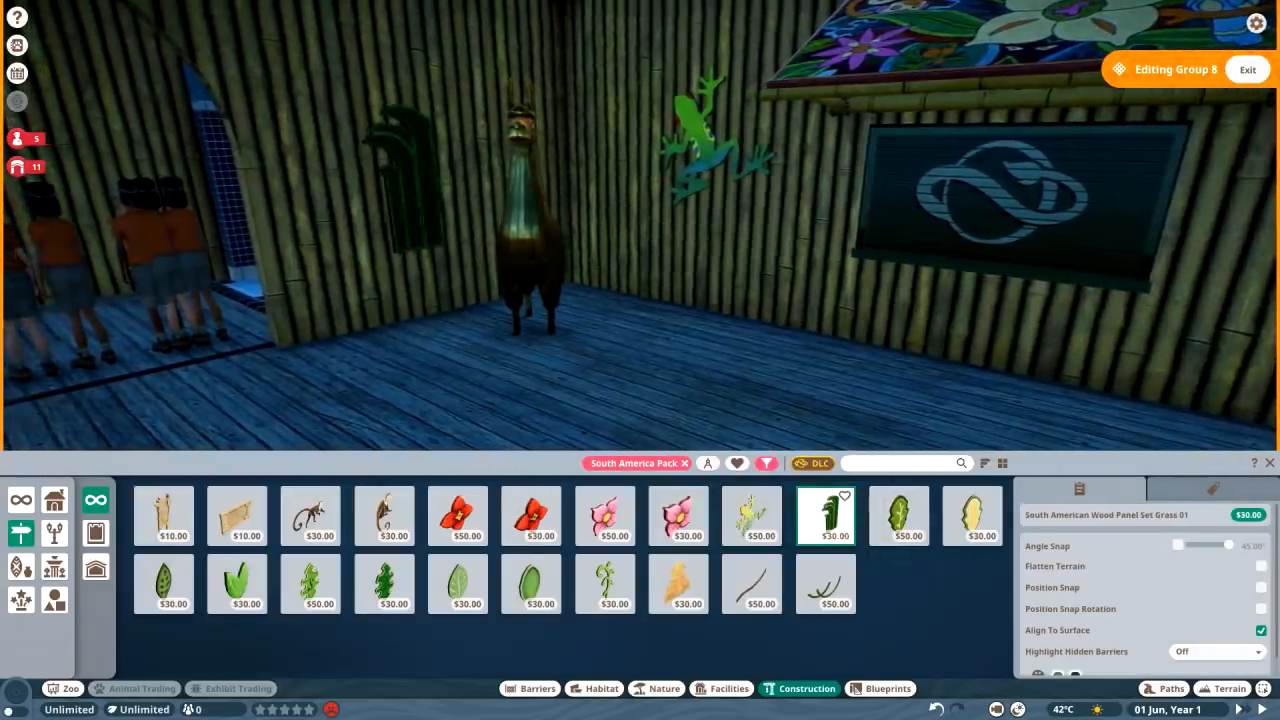
Hang South American Wood Panel Set Grass 01, Vines 01 and Vines 02 on the bamboo walls.
left_click(384, 515)
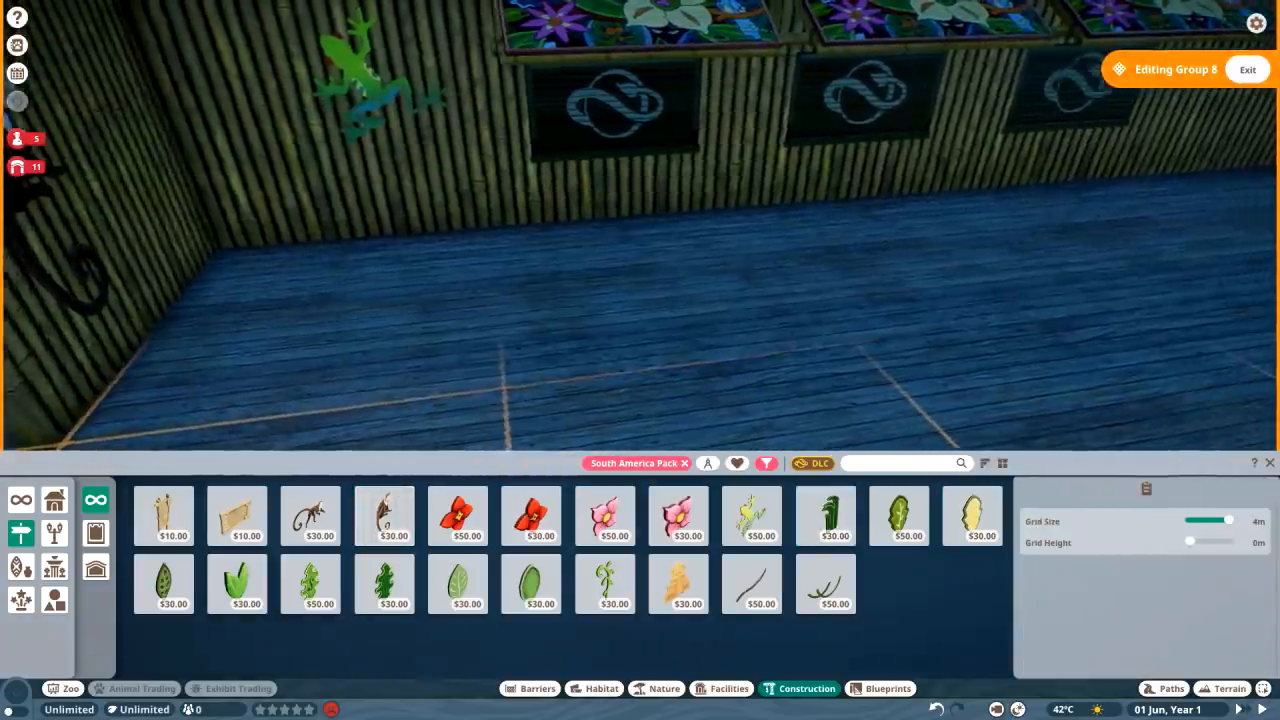
left_click(750, 587)
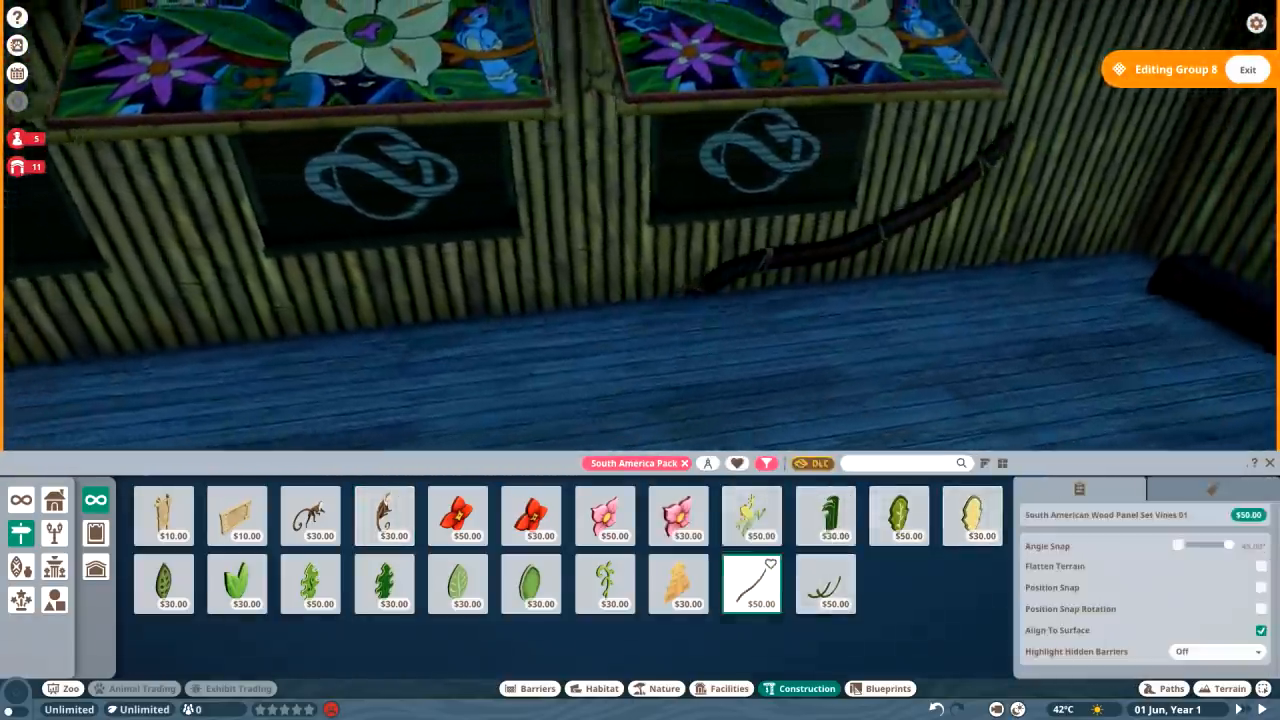
left_click(826, 585)
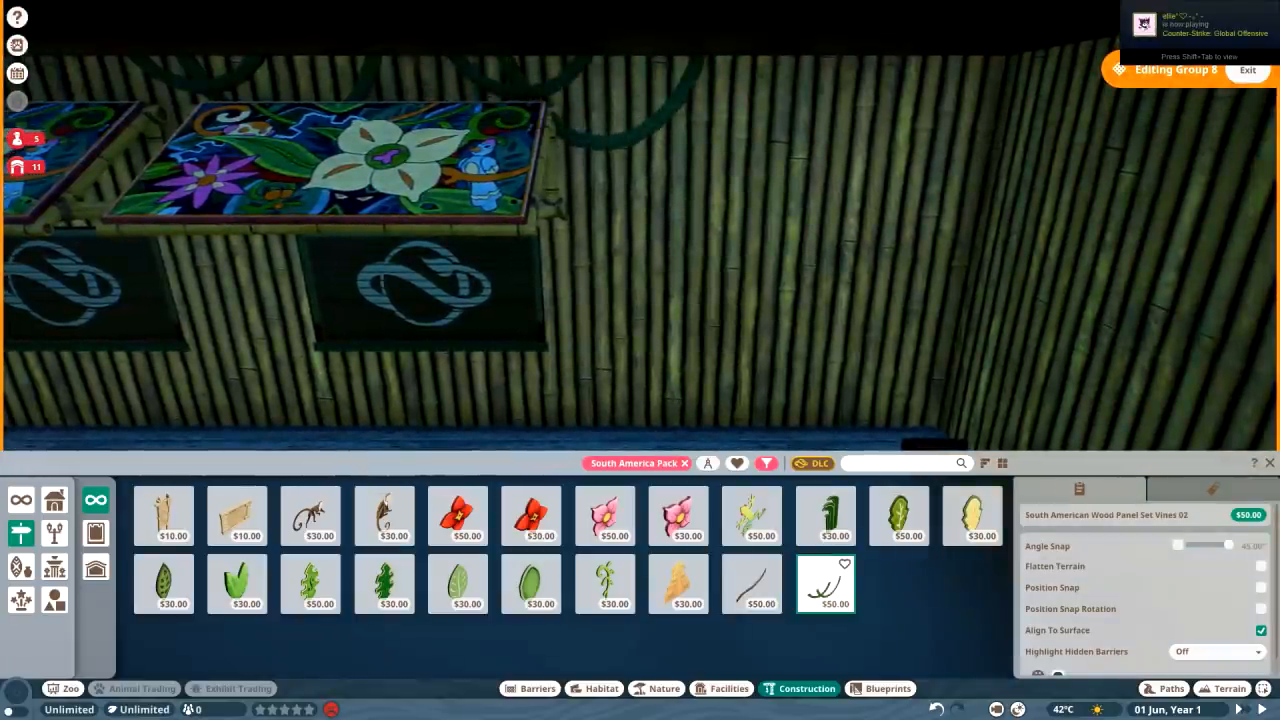